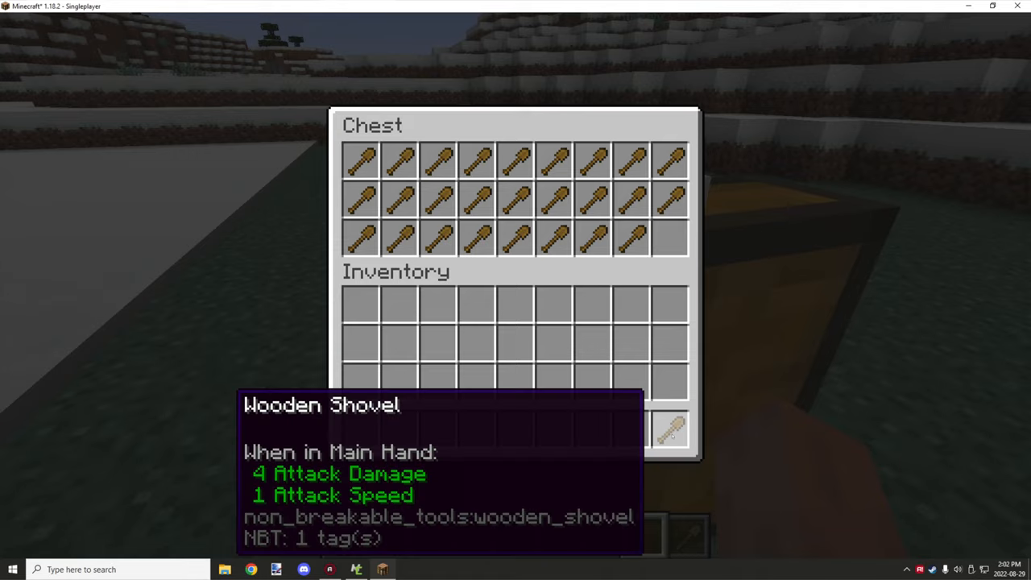
# - Close the shovel chest and dig grass until the wooden shovel breaks into a Broken Wooden Shovel
pyautogui.press('Escape')
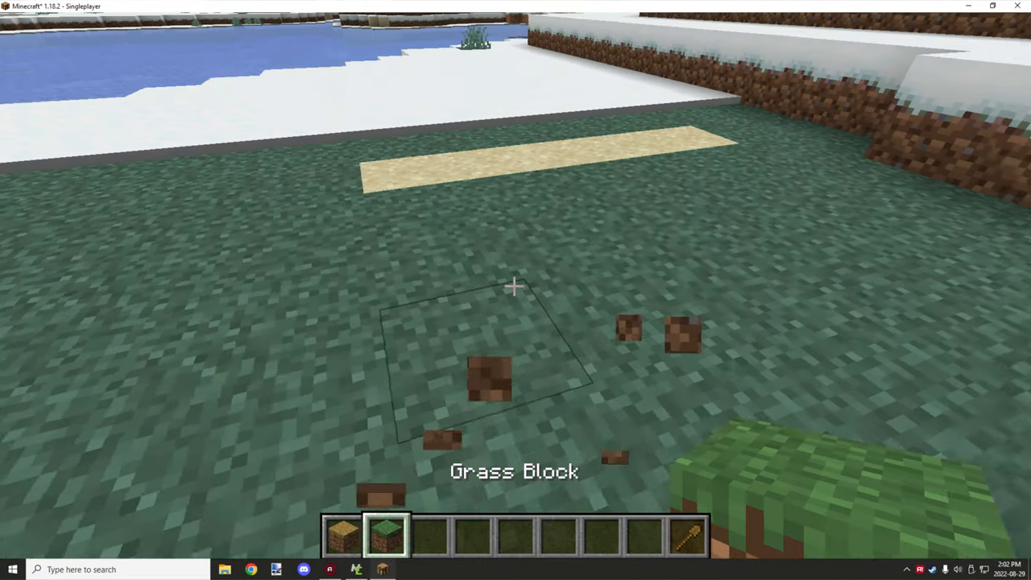
pyautogui.press('f2')
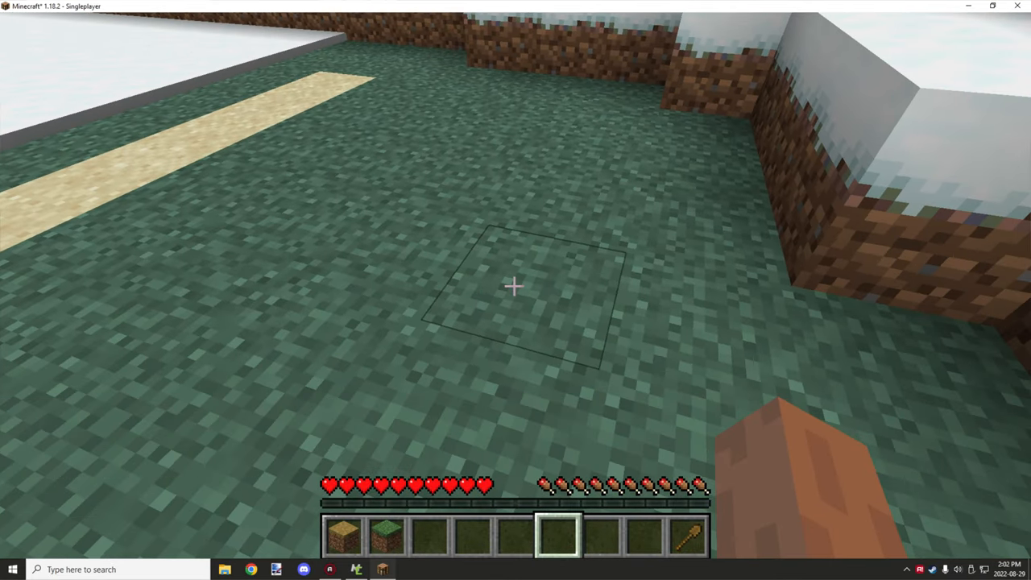
pyautogui.press('9')
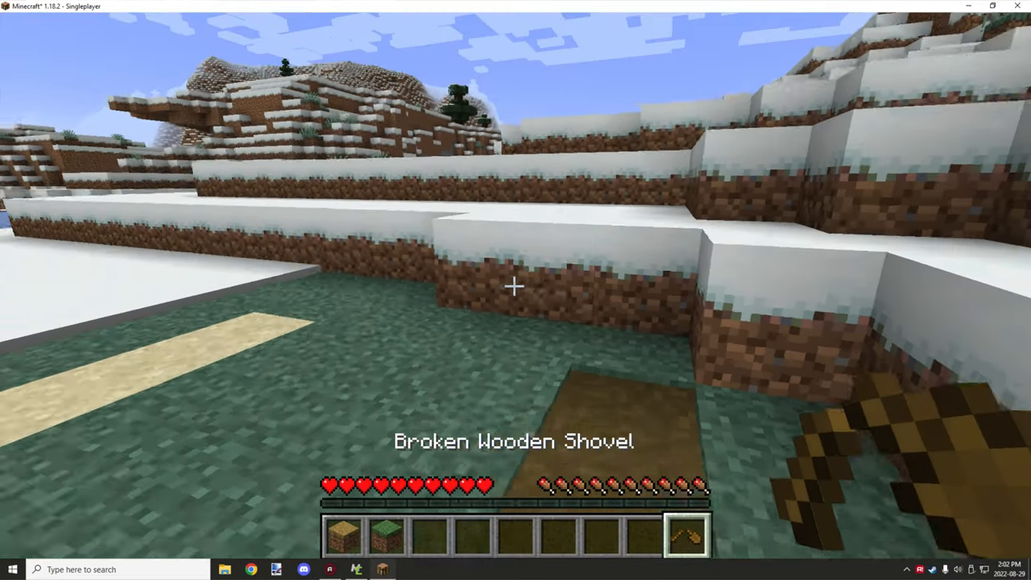
# - Check the broken shovel in the inventory and take another wooden shovel from the chest
pyautogui.press('e')
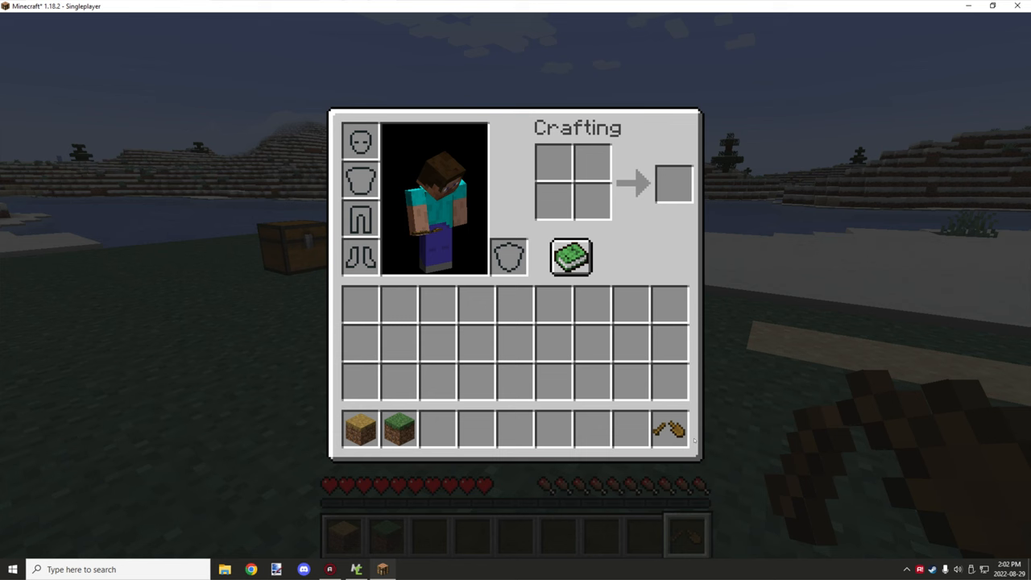
pyautogui.press('Escape')
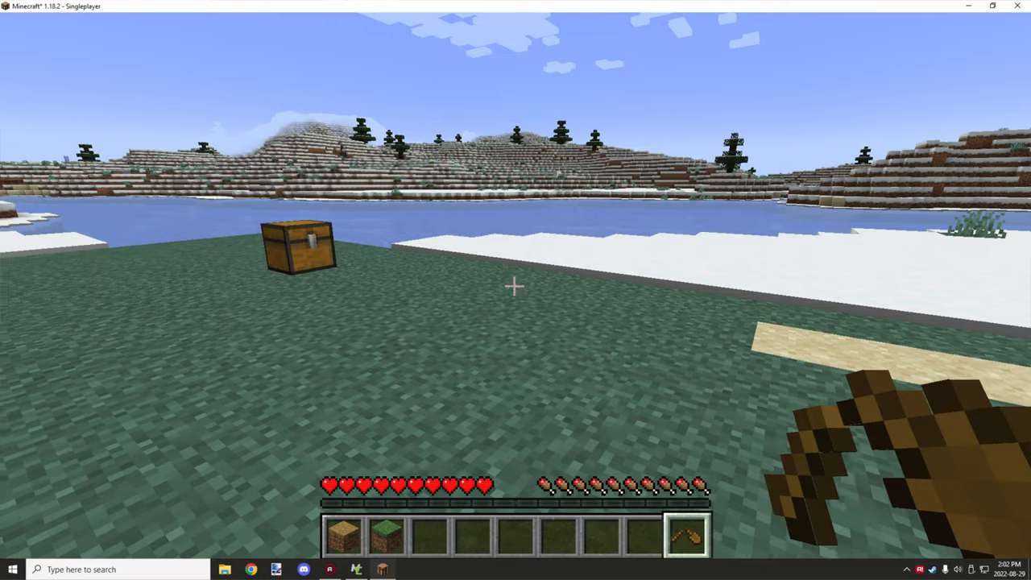
pyautogui.press('e')
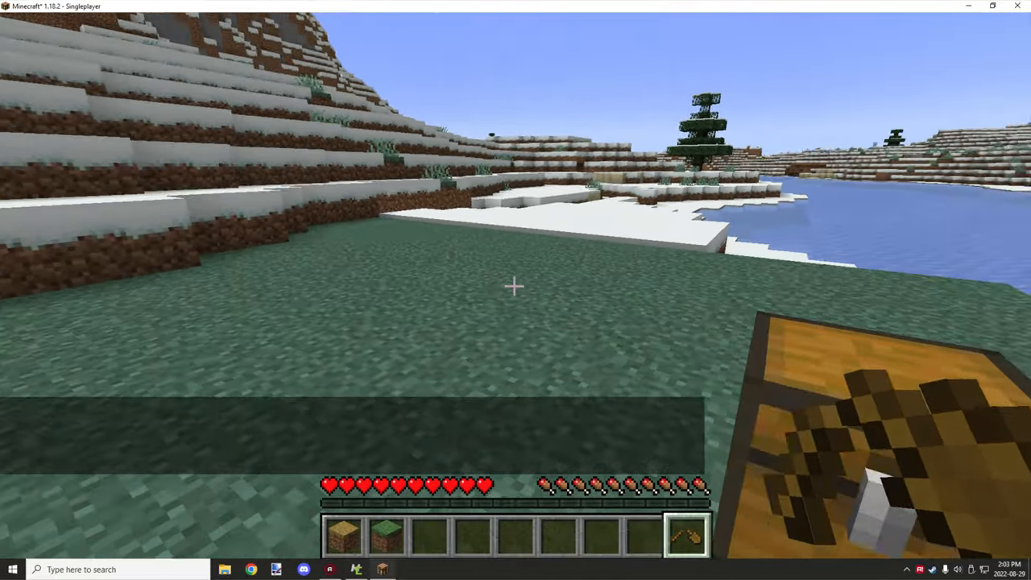
pyautogui.press('e')
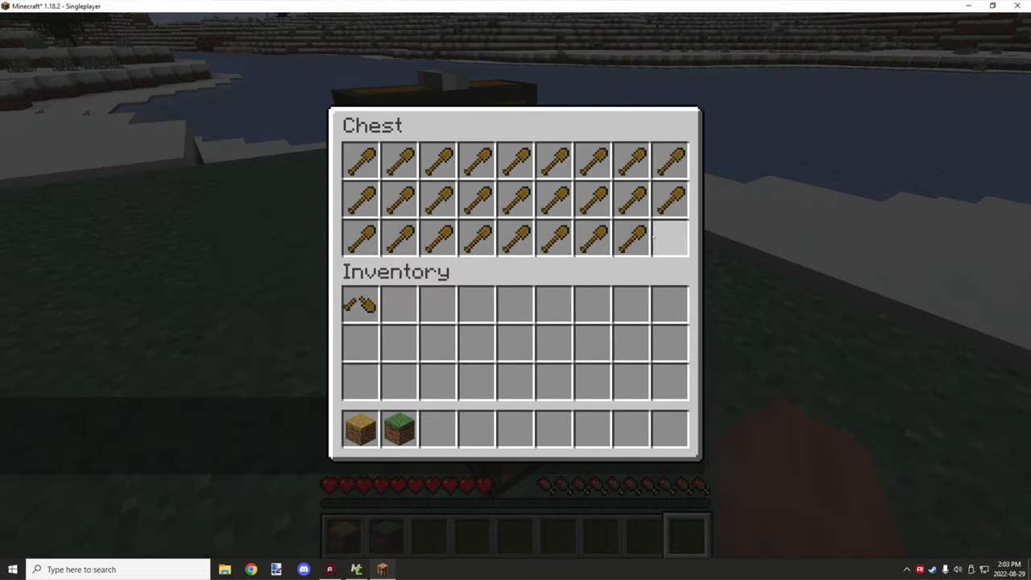
pyautogui.press('Escape')
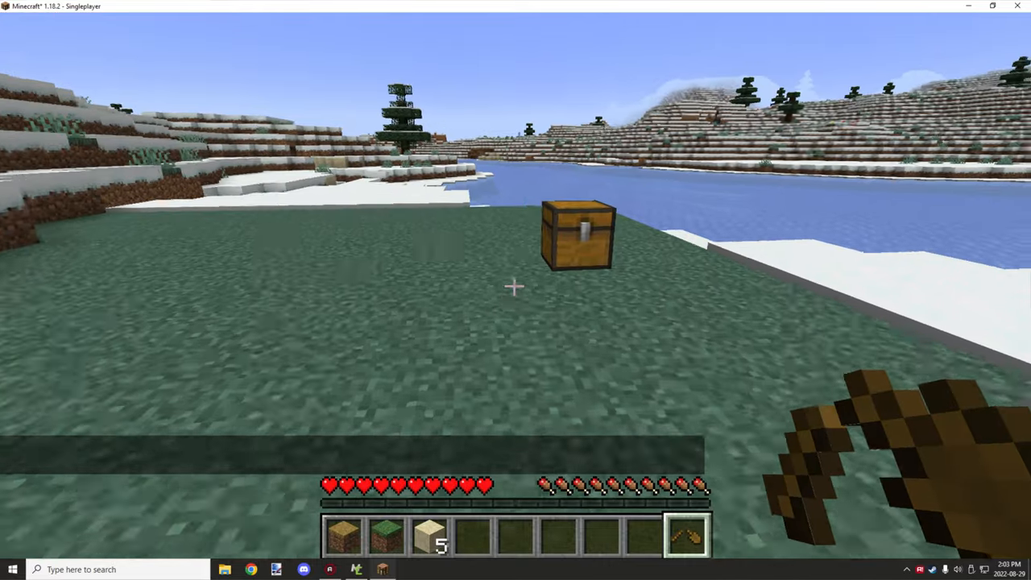
pyautogui.moveTo(516, 287)
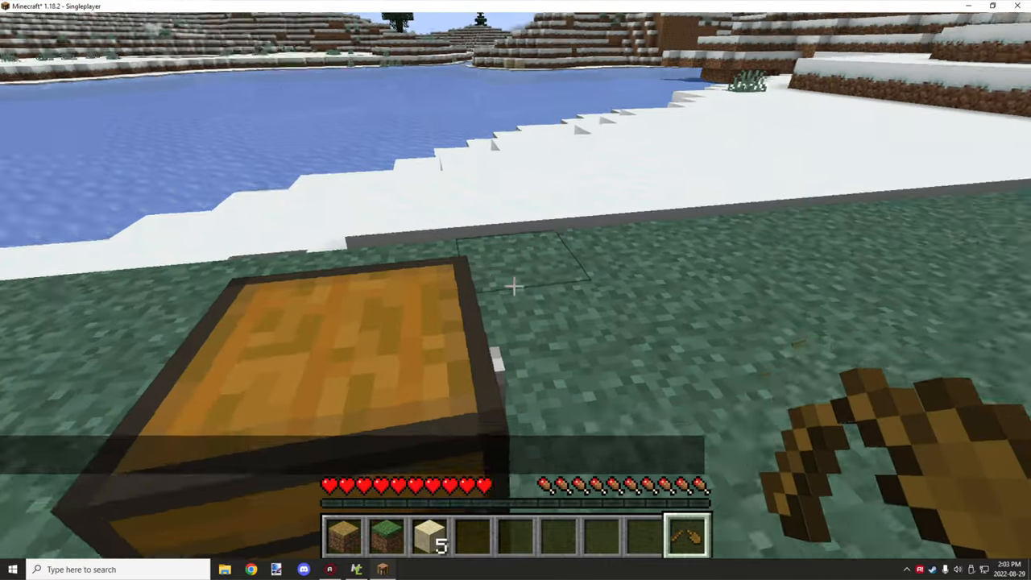
# - Dig until the second shovel breaks, confirming two broken shovels in the inventory
pyautogui.press('e')
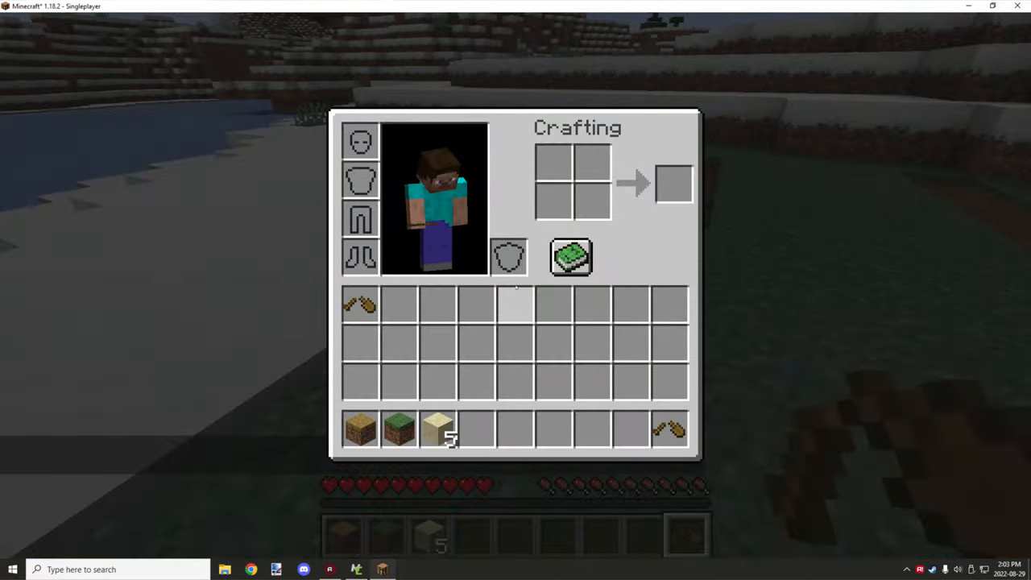
pyautogui.press('Escape')
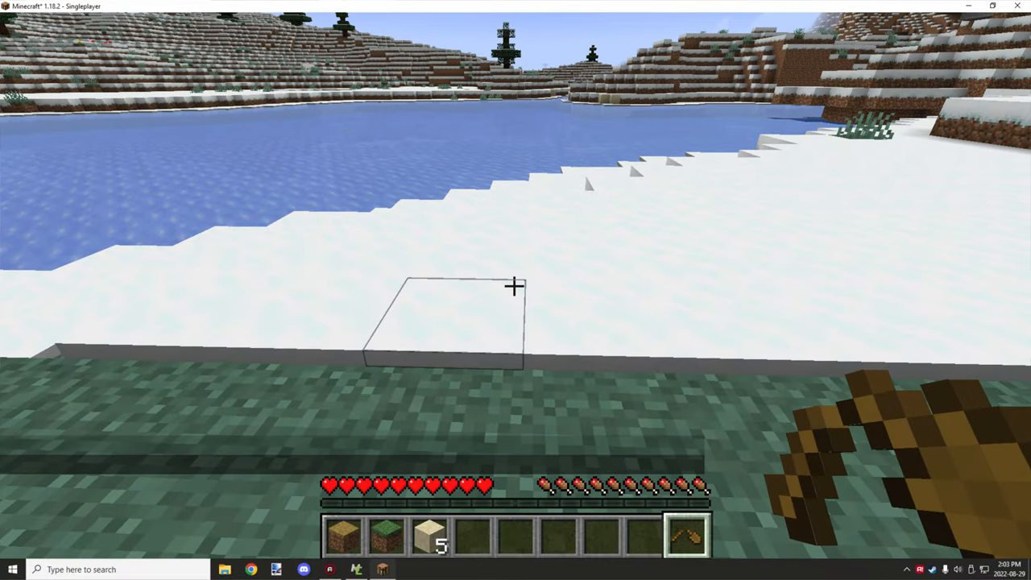
pyautogui.press('e')
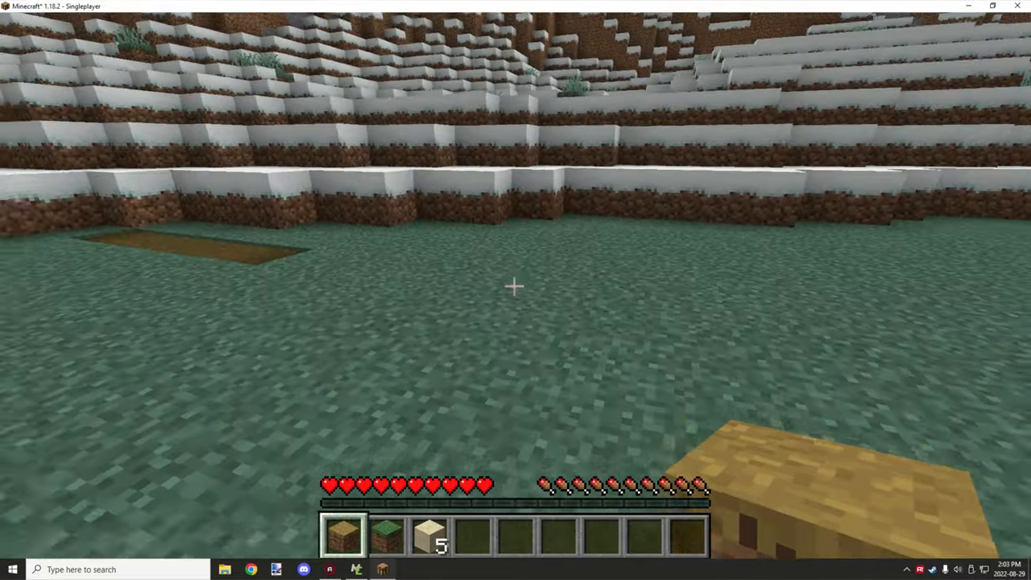
pyautogui.moveTo(515, 286)
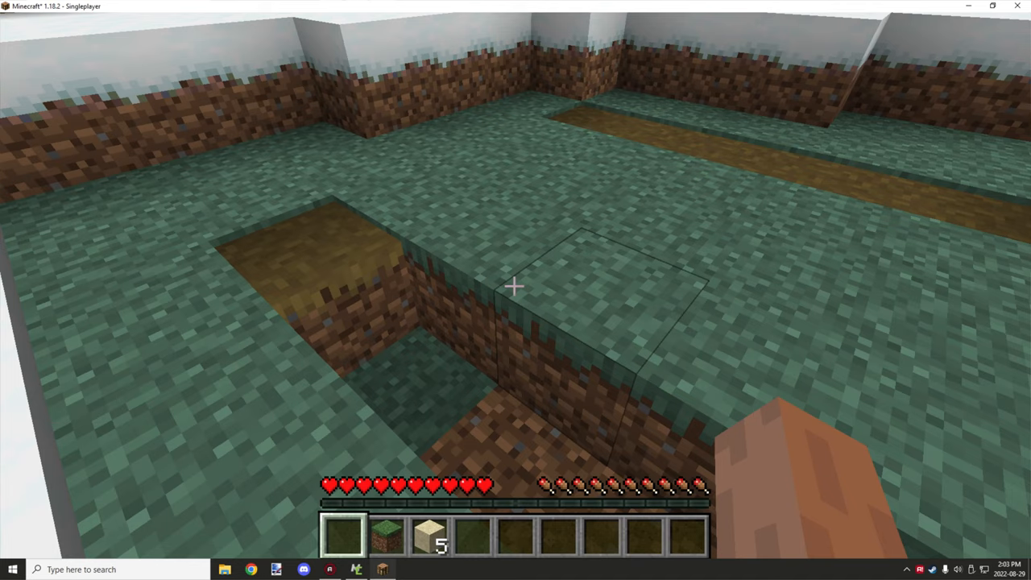
pyautogui.press('Escape')
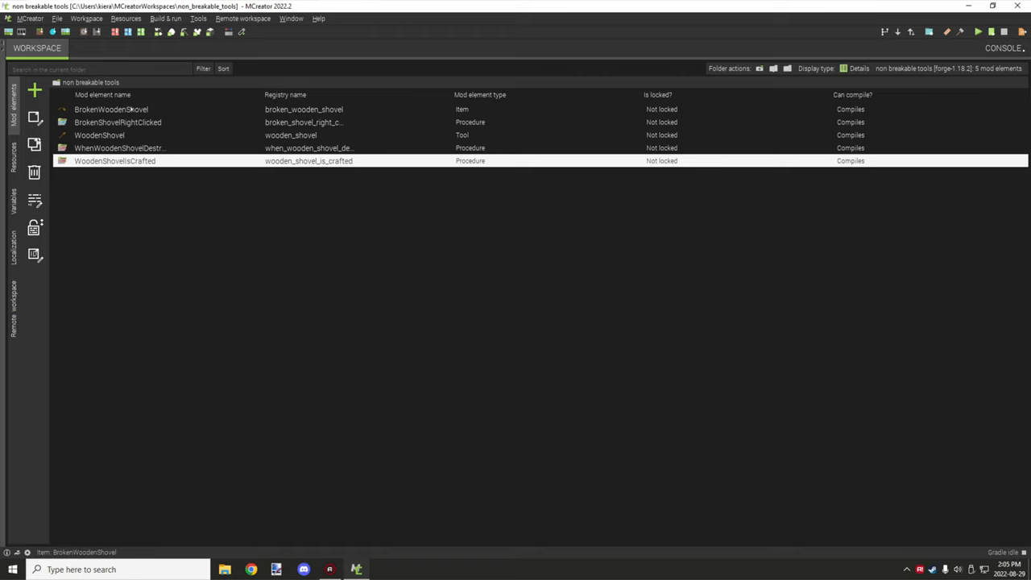
# - Select the broken wooden shovel item in the workspace's mod element list
pyautogui.click(117, 122)
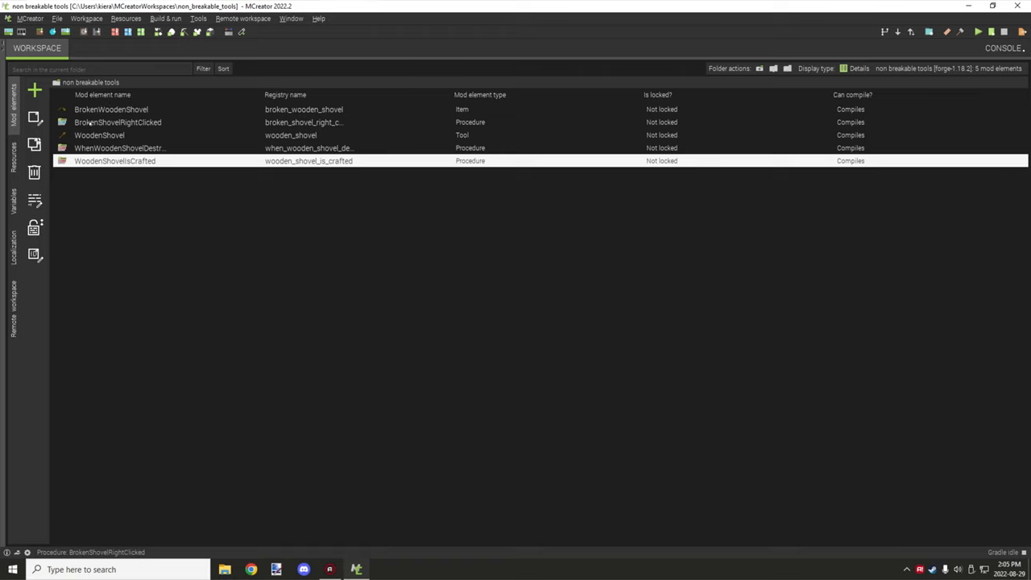
pyautogui.doubleClick(111, 110)
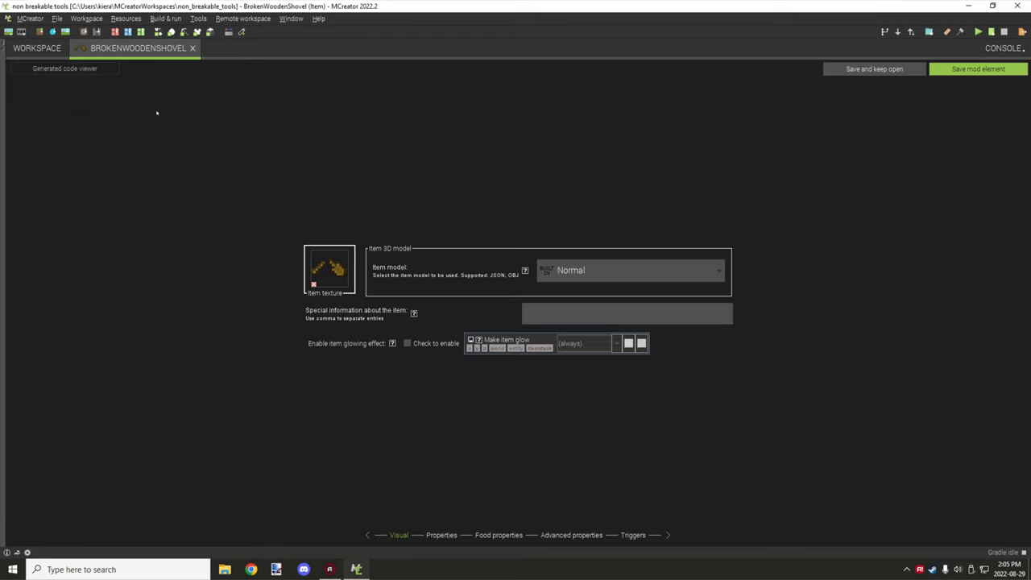
pyautogui.moveTo(426, 301)
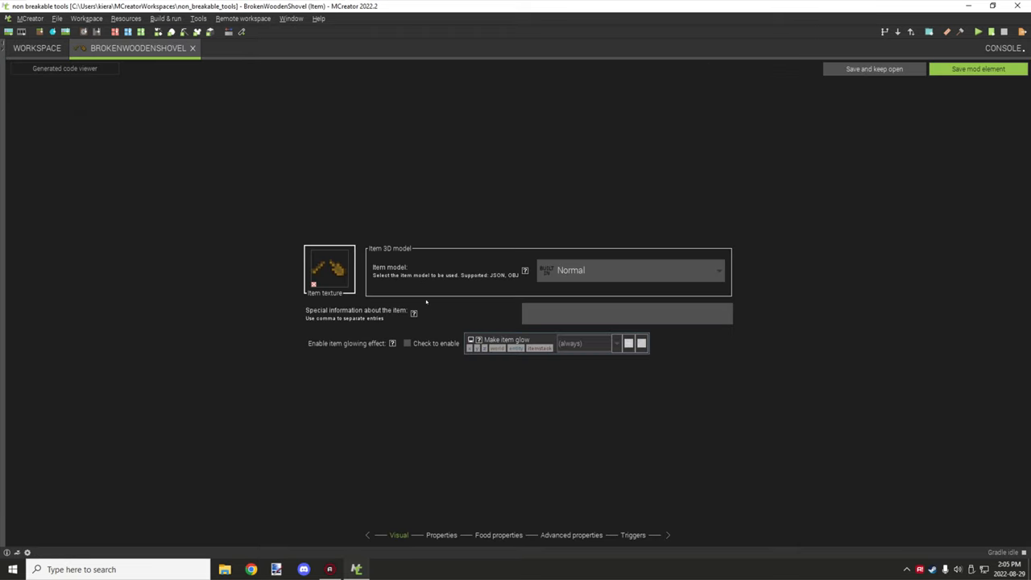
pyautogui.click(441, 535)
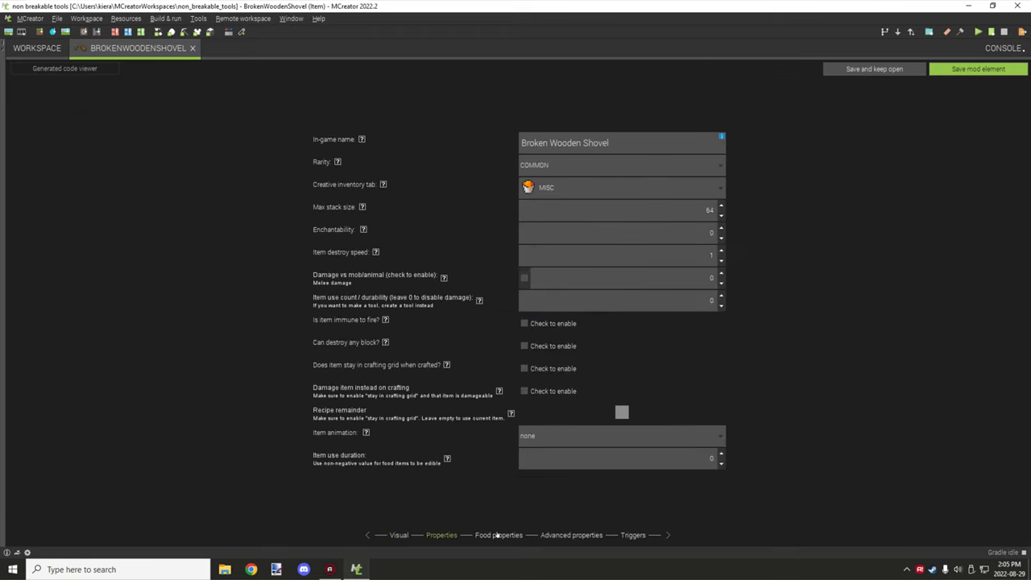
pyautogui.click(570, 535)
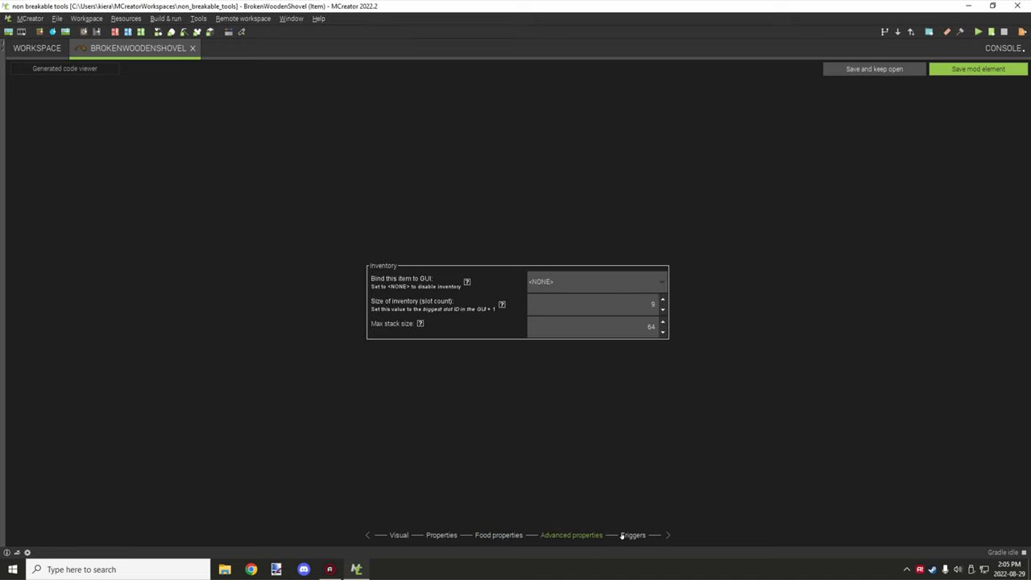
pyautogui.moveTo(501, 529)
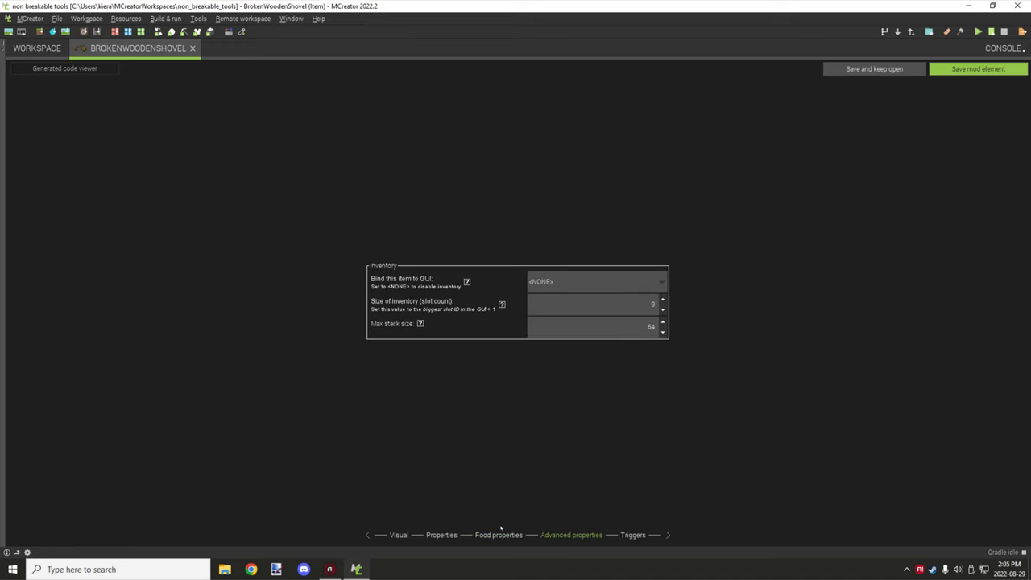
pyautogui.click(497, 535)
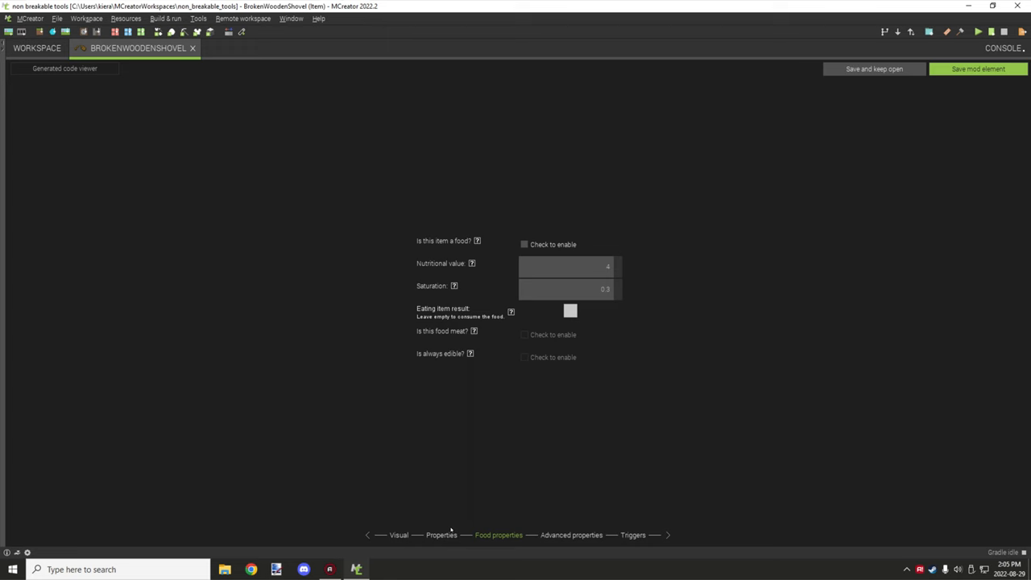
pyautogui.click(442, 535)
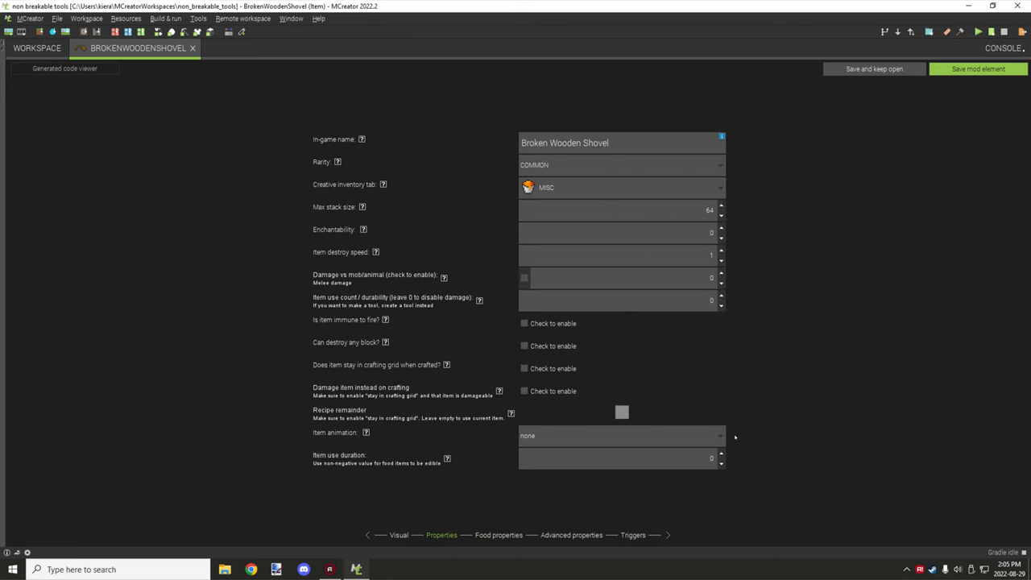
pyautogui.moveTo(952, 93)
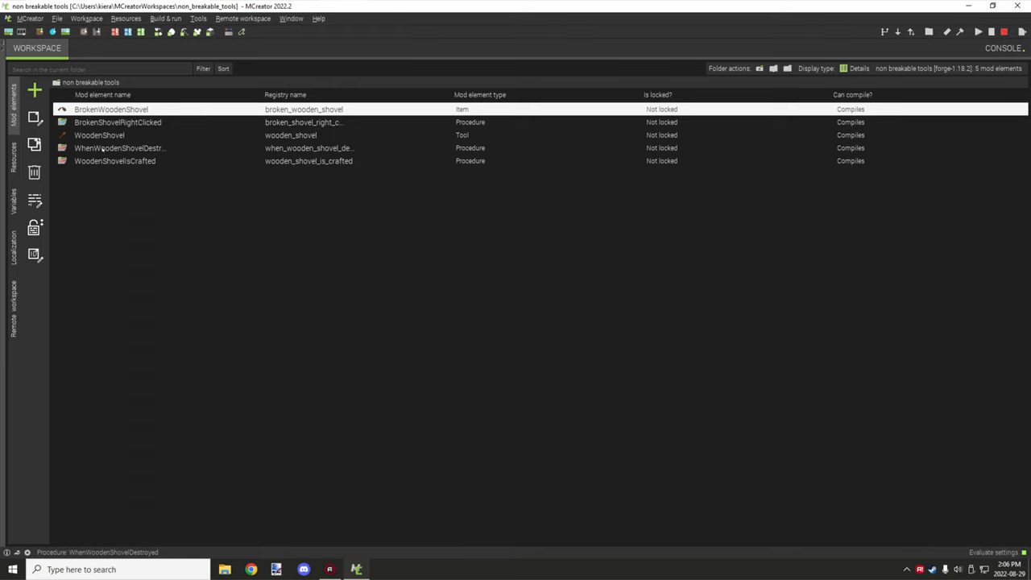
# - Open WhenWoodenShovelDestroyed and keep its global trigger as Item is destroyed
pyautogui.doubleClick(119, 148)
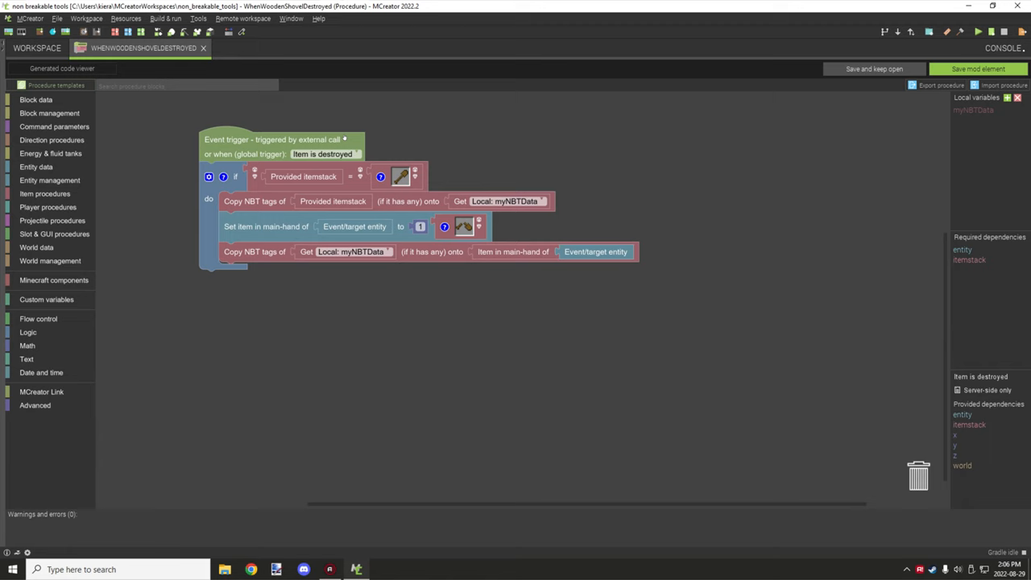
pyautogui.click(322, 155)
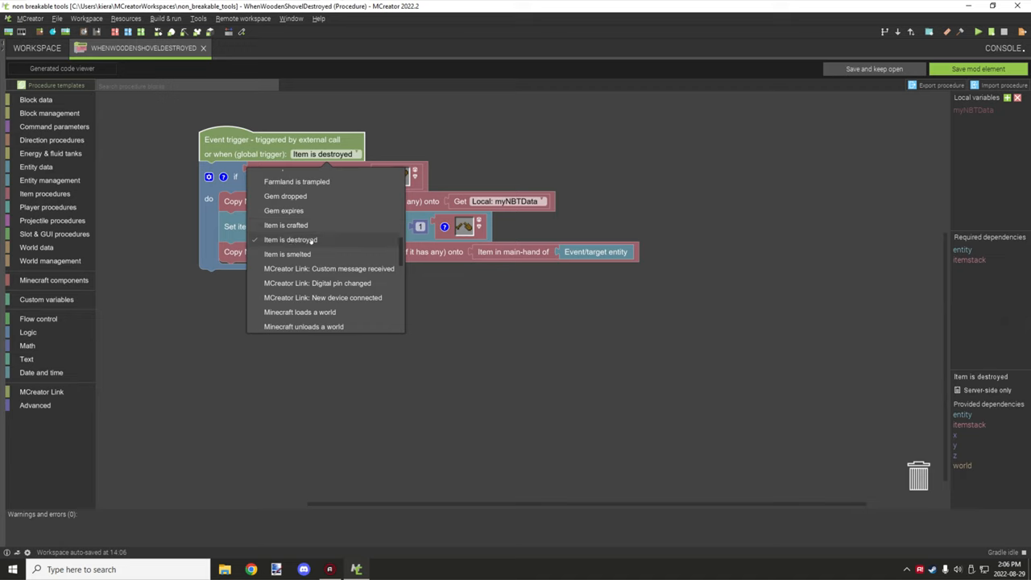
pyautogui.click(290, 239)
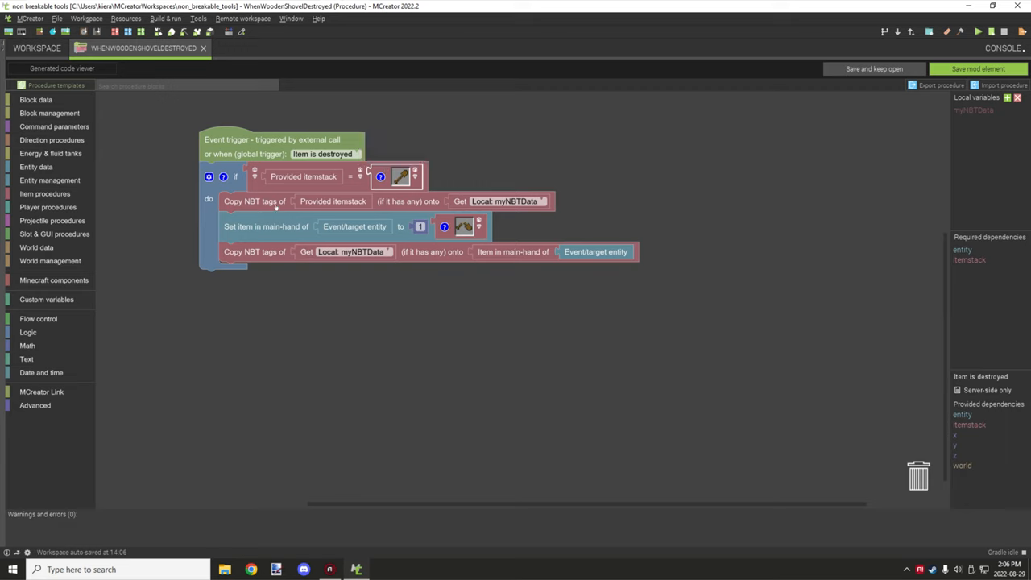
pyautogui.moveTo(346, 209)
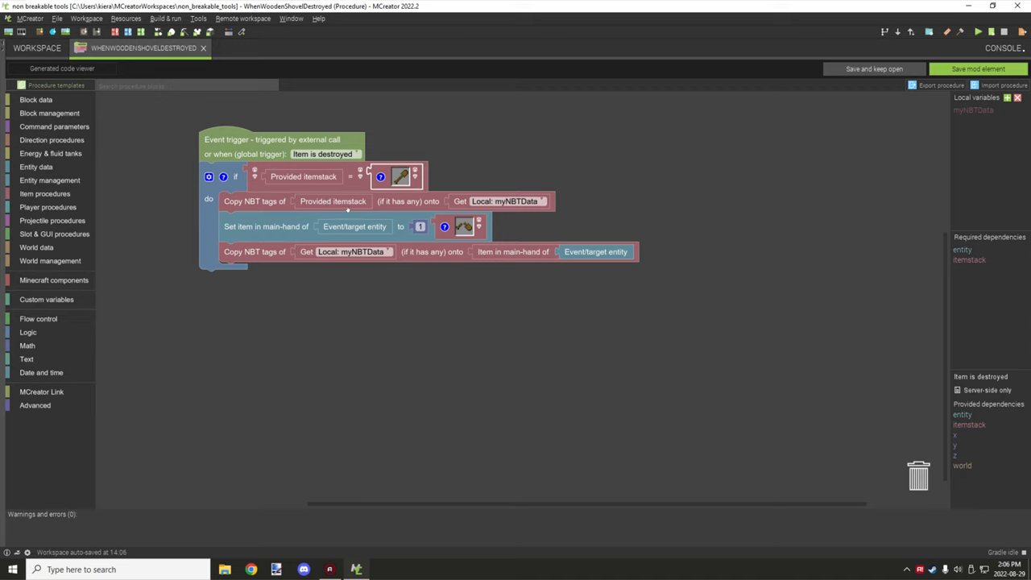
pyautogui.moveTo(583, 211)
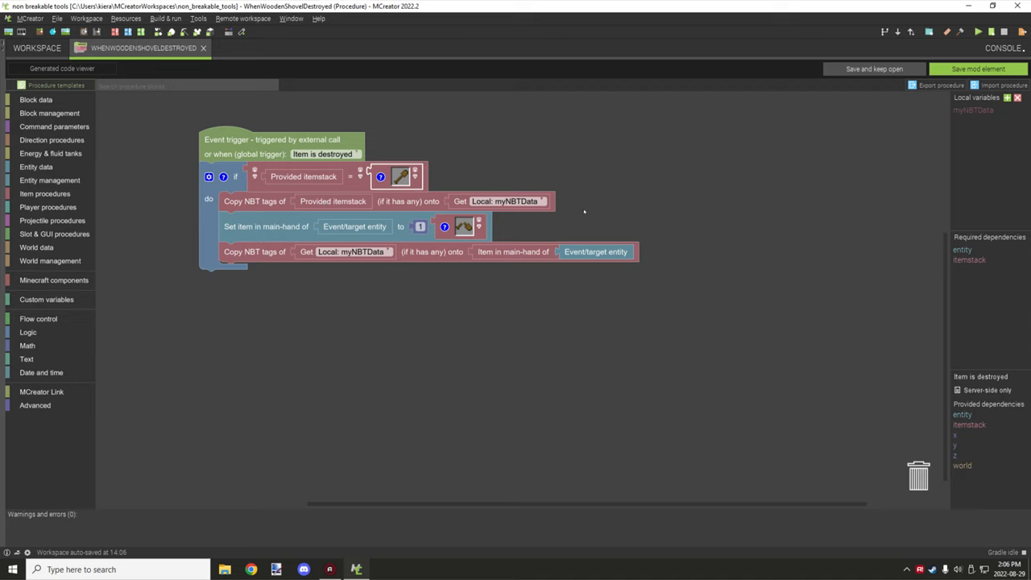
pyautogui.click(973, 110)
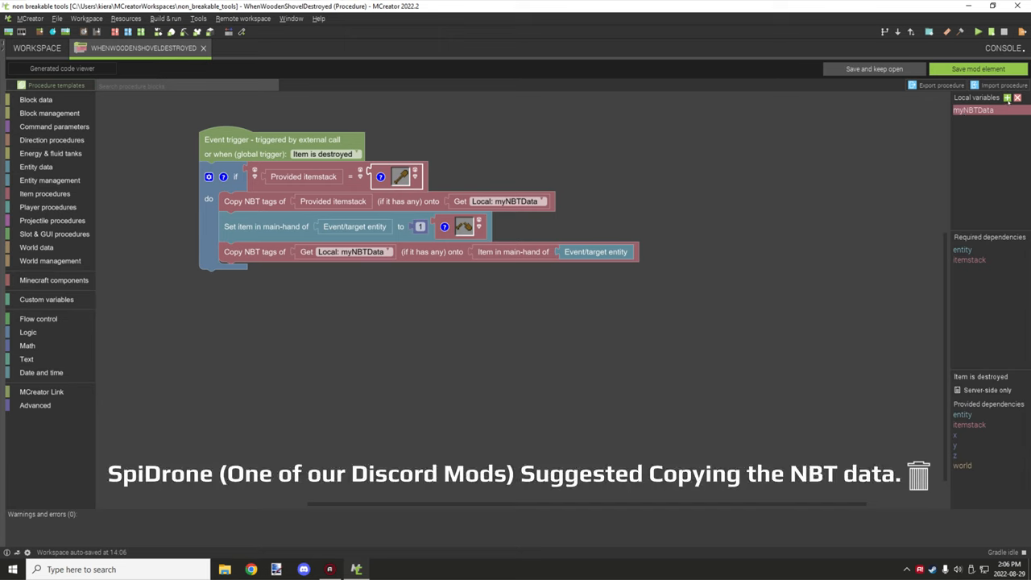
# - Start a new local variable, then cancel the New variable dialog
pyautogui.click(1006, 98)
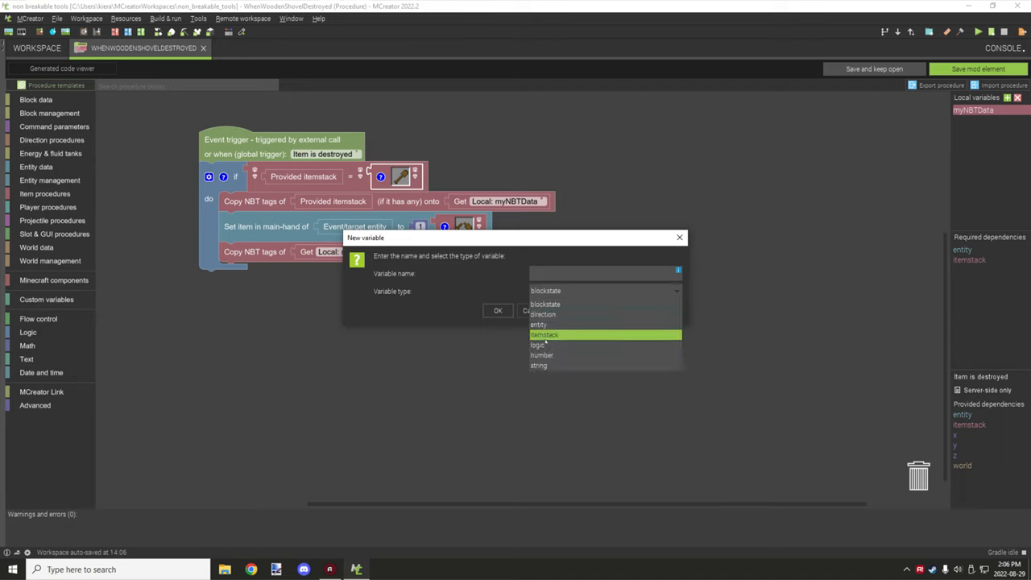
pyautogui.click(544, 334)
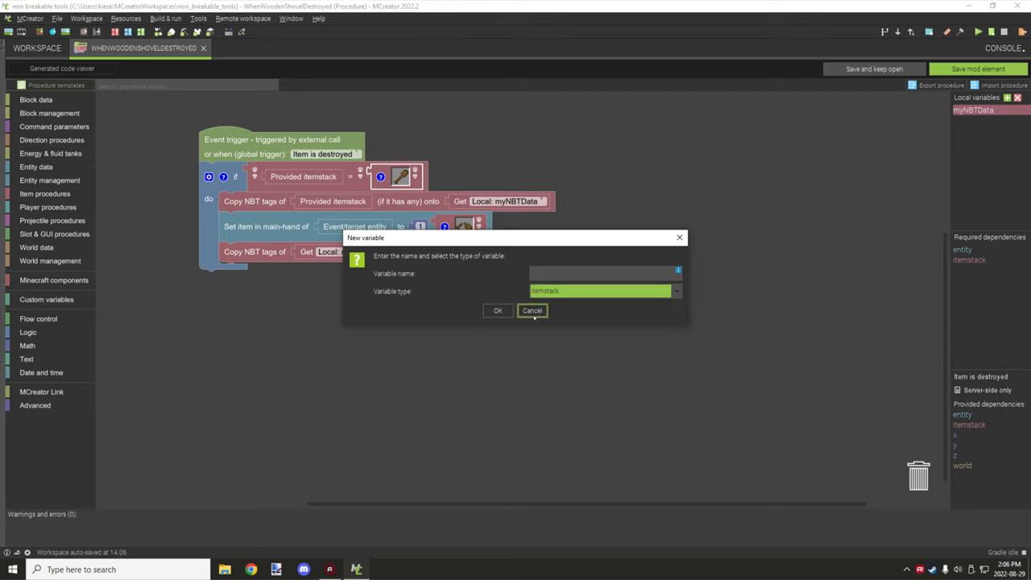
pyautogui.click(532, 311)
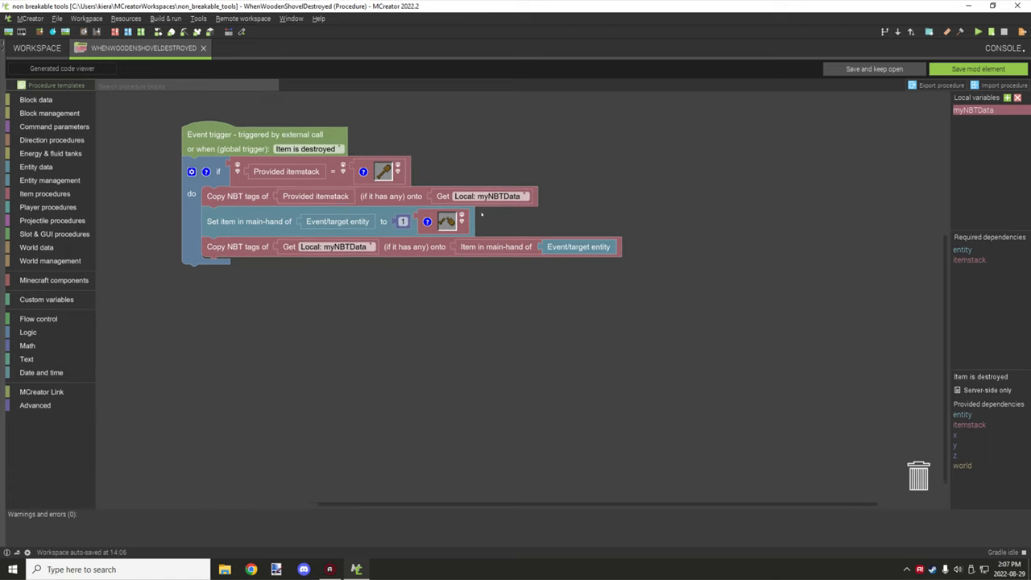
pyautogui.moveTo(498, 215)
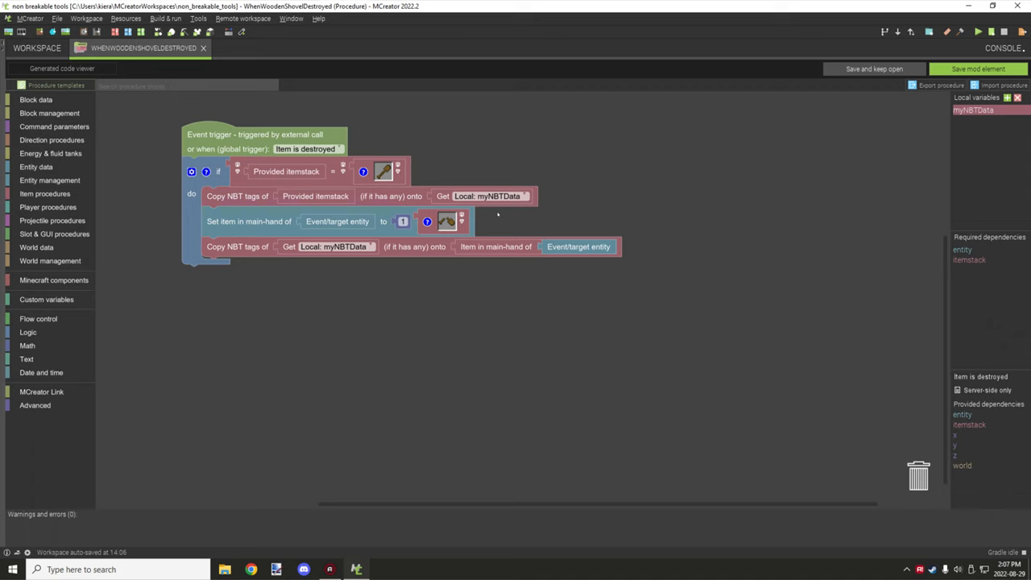
pyautogui.moveTo(500, 216)
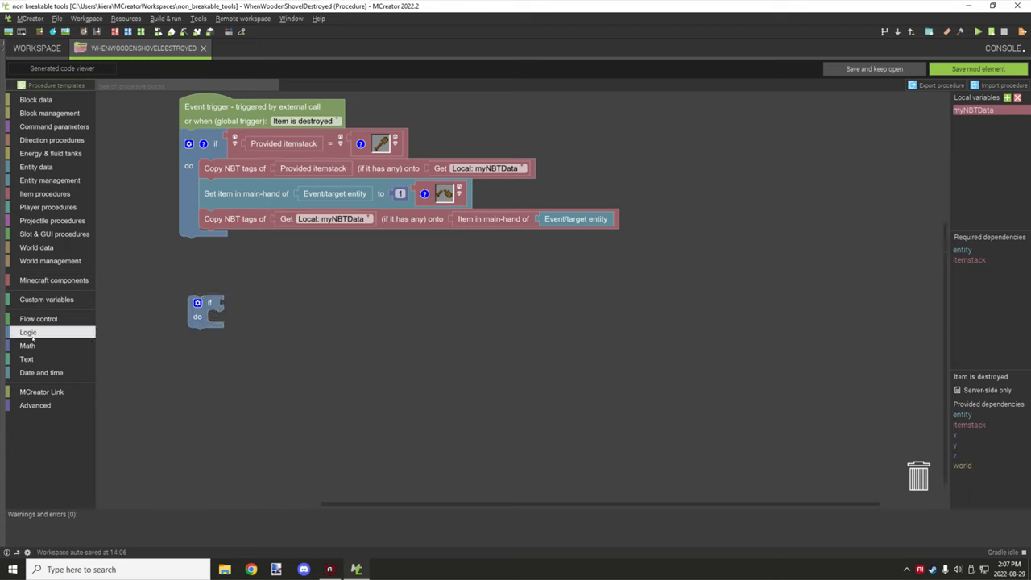
# - Give the second if an equals comparison of Provided itemstack against an item, searching 'item' in the picker
pyautogui.click(27, 332)
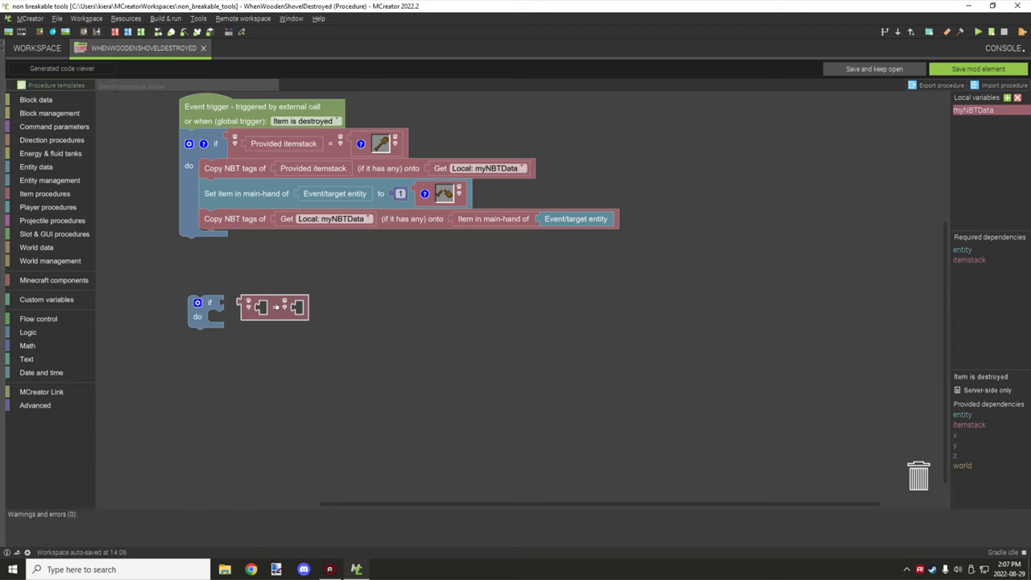
pyautogui.moveTo(274, 306); pyautogui.dragTo(242, 308)
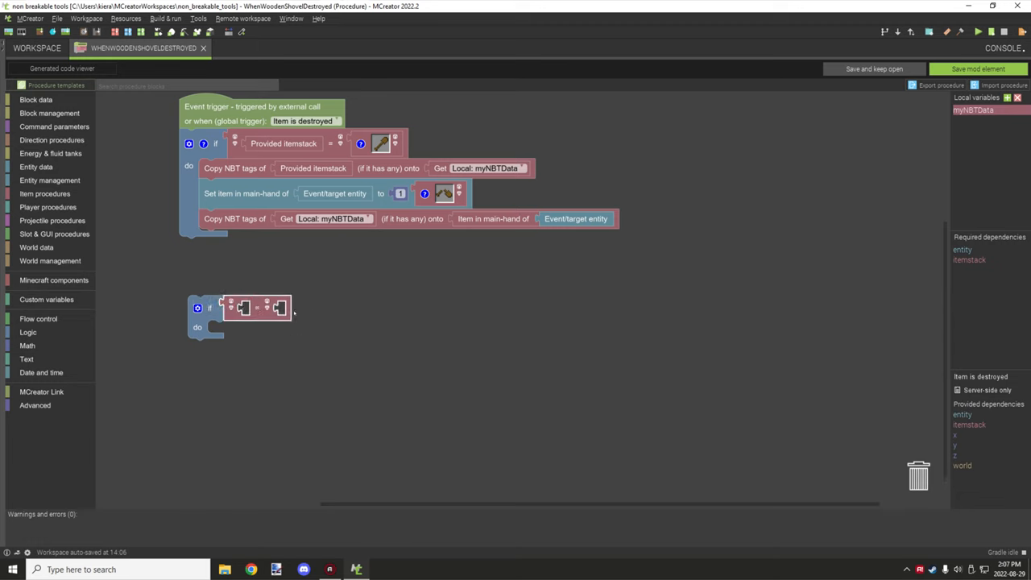
pyautogui.click(55, 281)
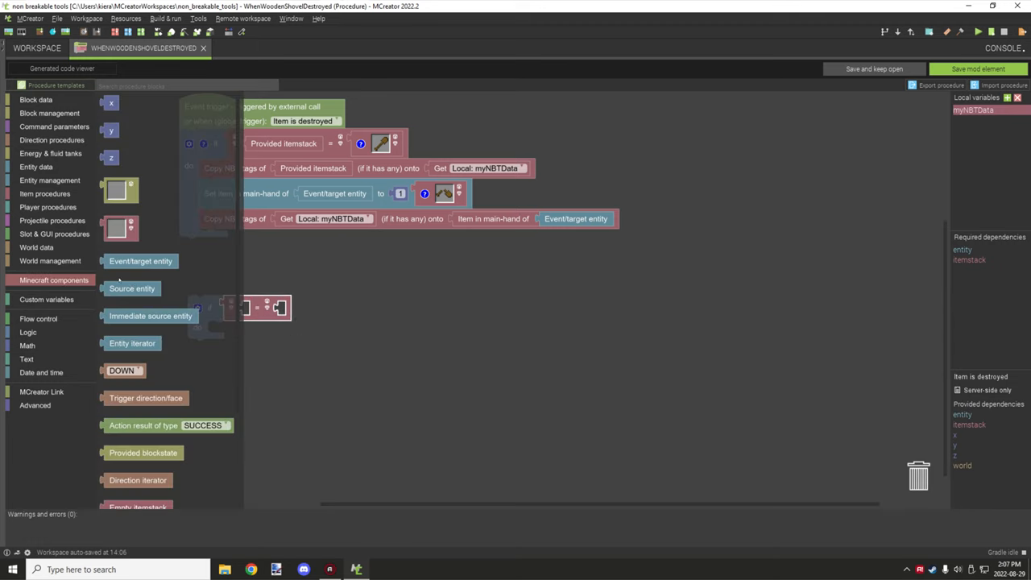
pyautogui.scroll(-3)
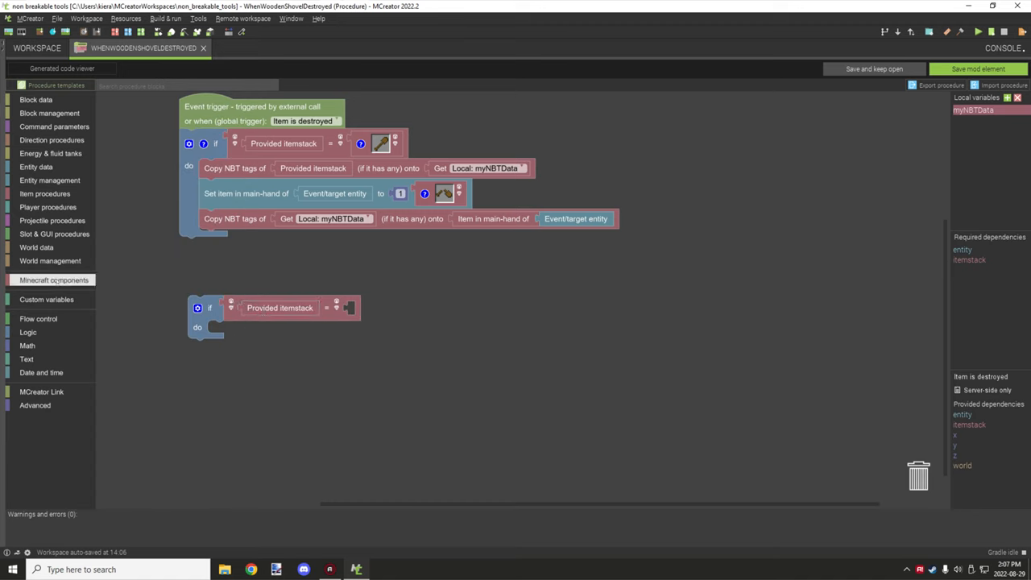
pyautogui.click(55, 280)
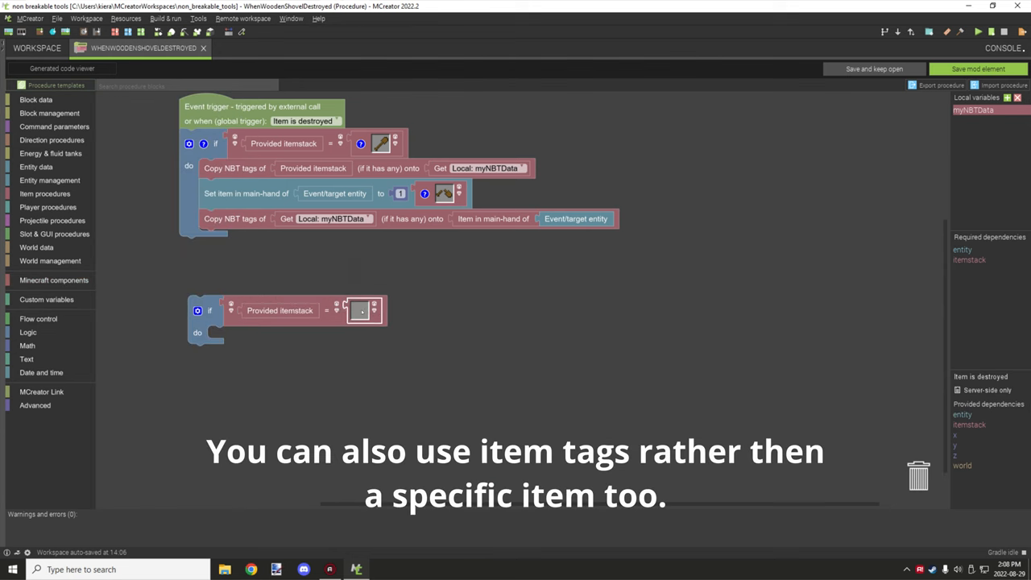
pyautogui.click(361, 309)
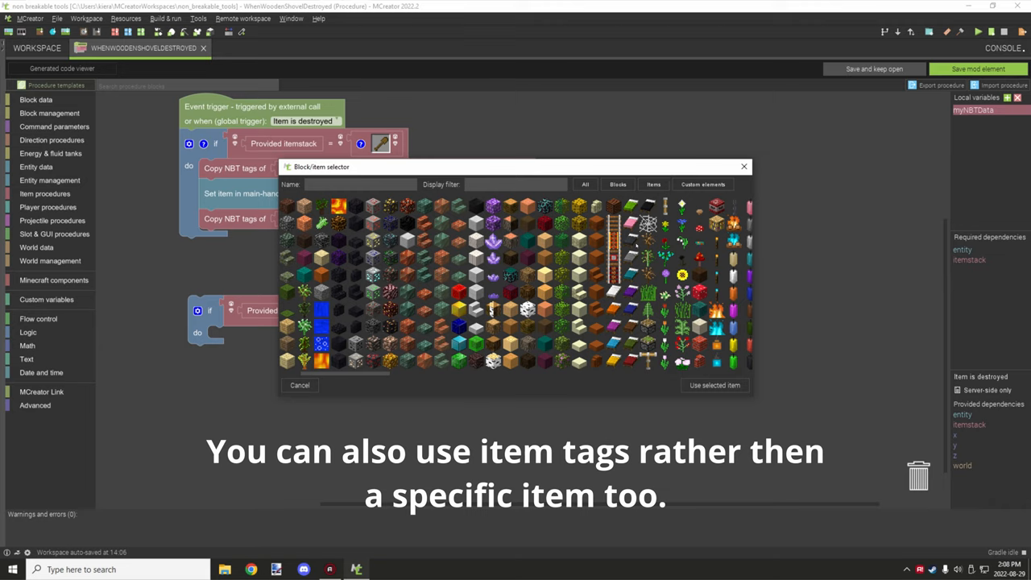
pyautogui.write('item')
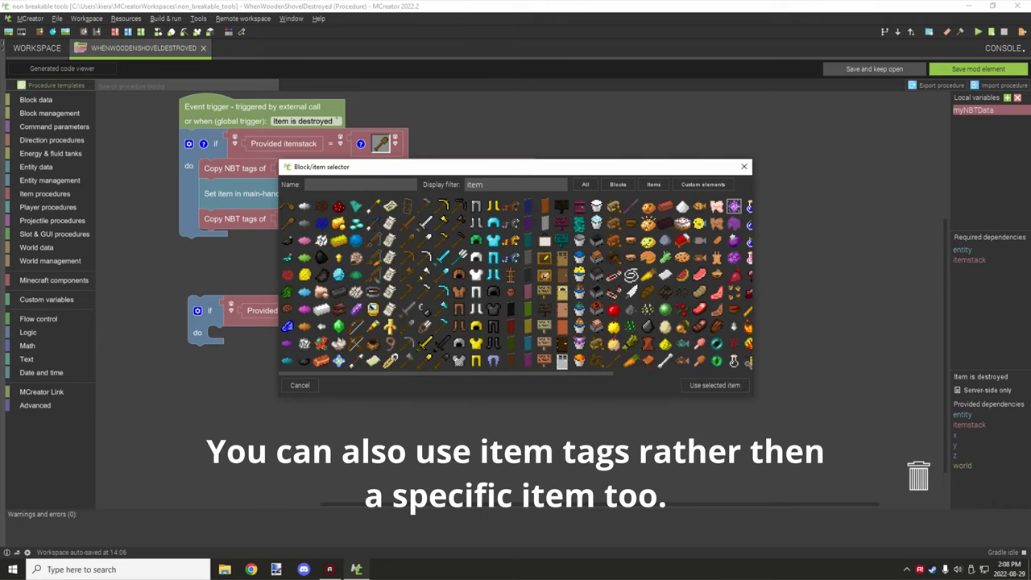
pyautogui.moveTo(425, 258)
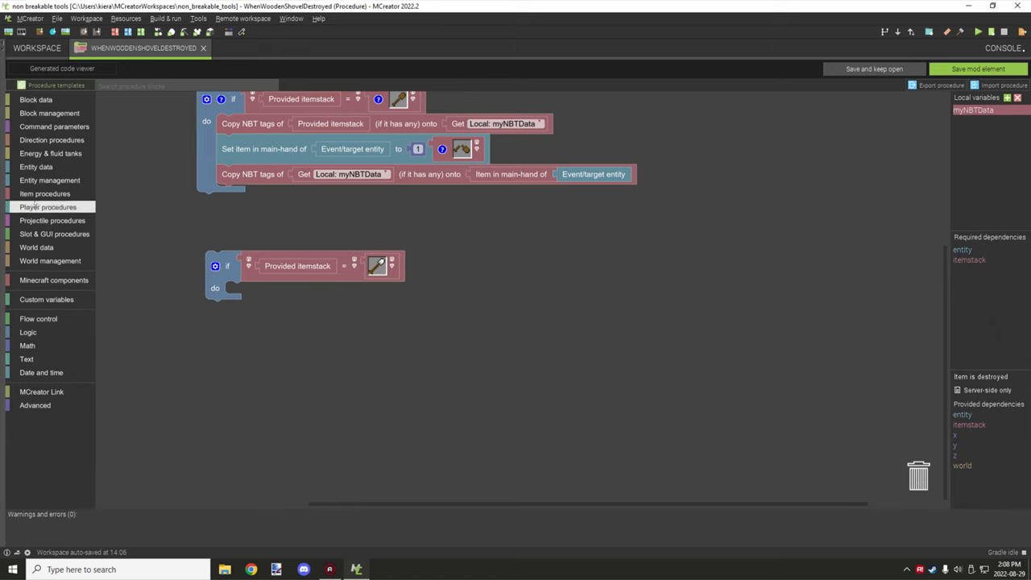
# - Add a Copy NBT tags block in the second if with Provided itemstack as its source
pyautogui.click(45, 194)
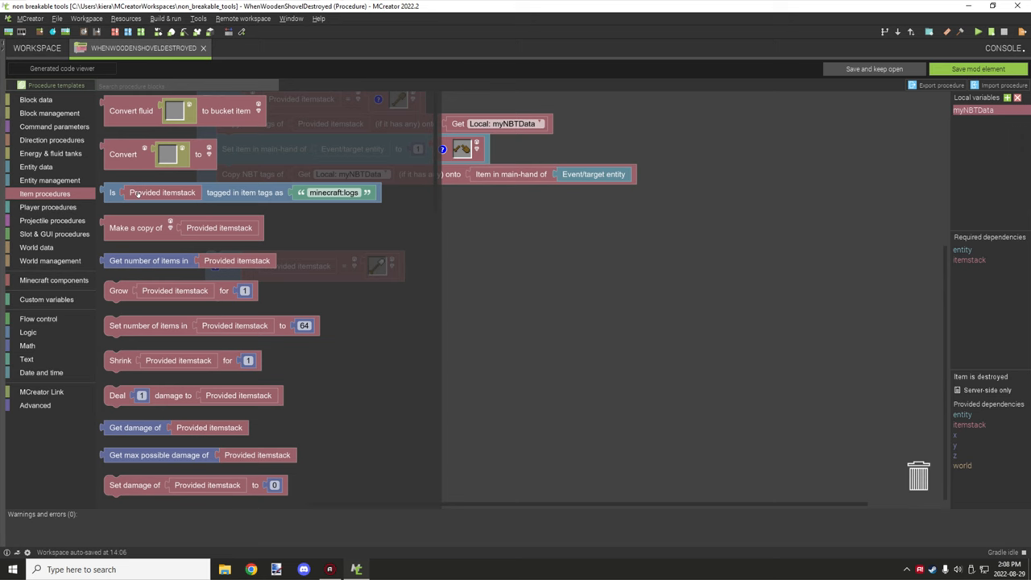
pyautogui.scroll(-3)
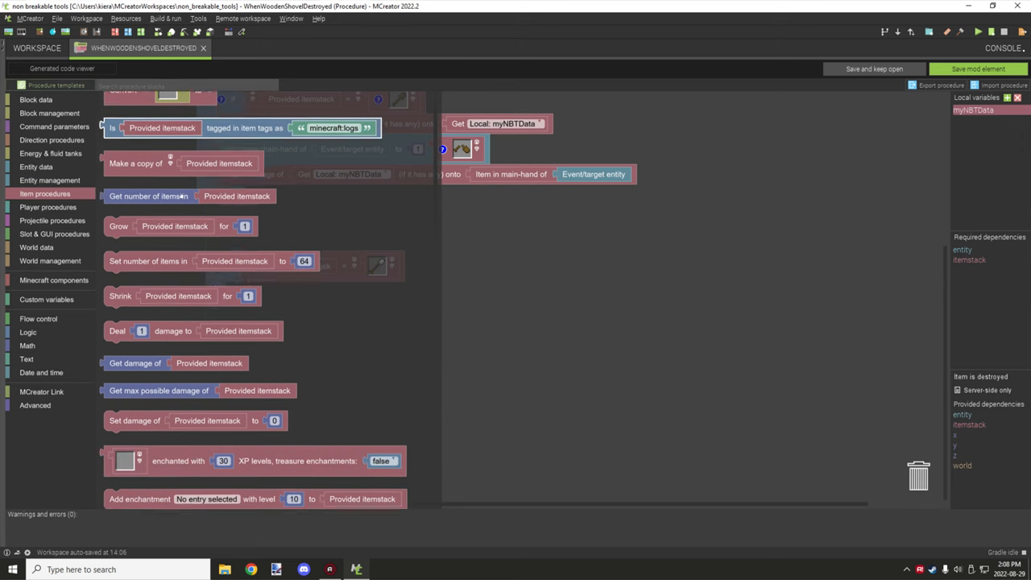
pyautogui.scroll(-3)
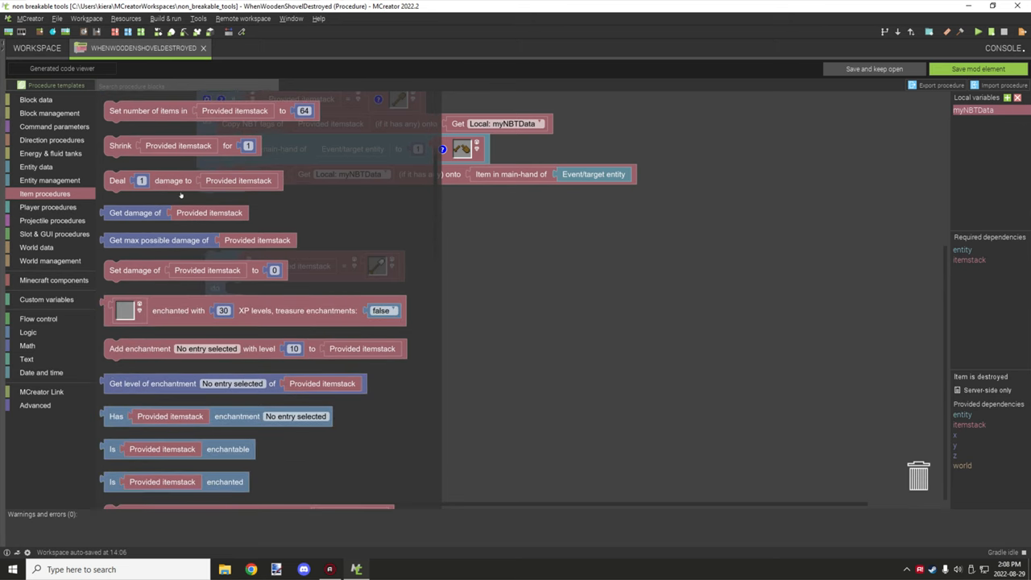
pyautogui.scroll(-3)
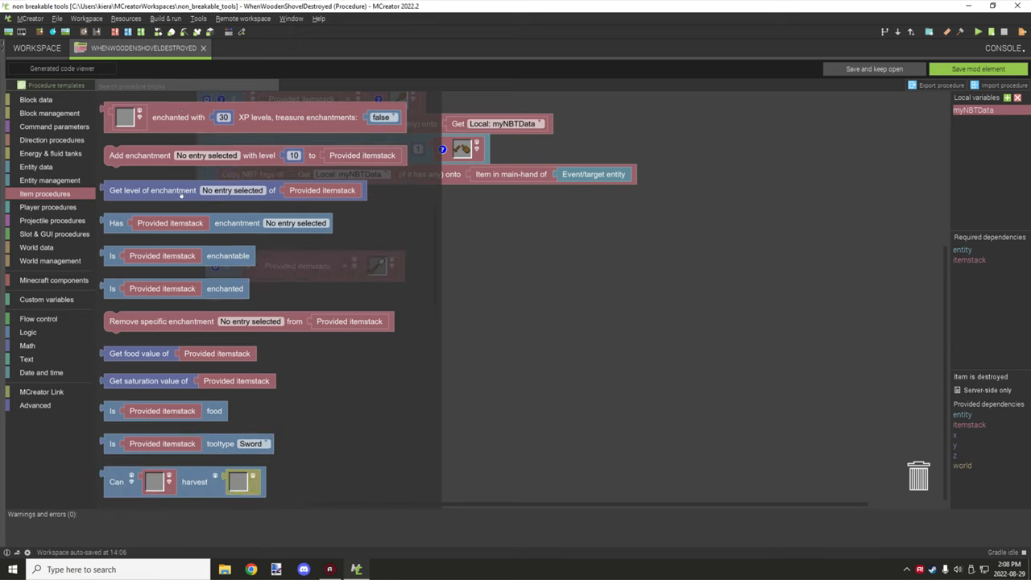
pyautogui.scroll(-3)
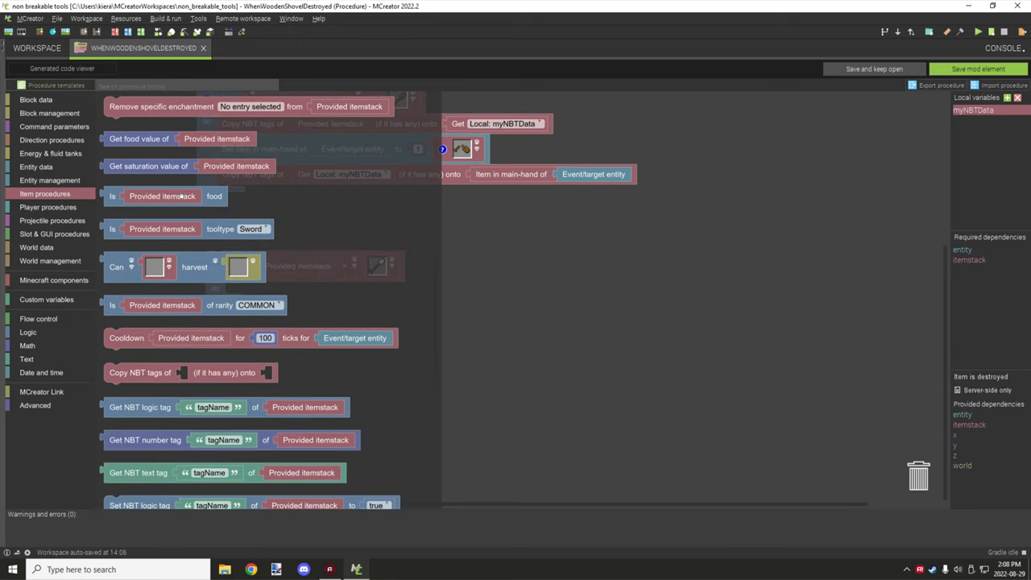
pyautogui.scroll(-3)
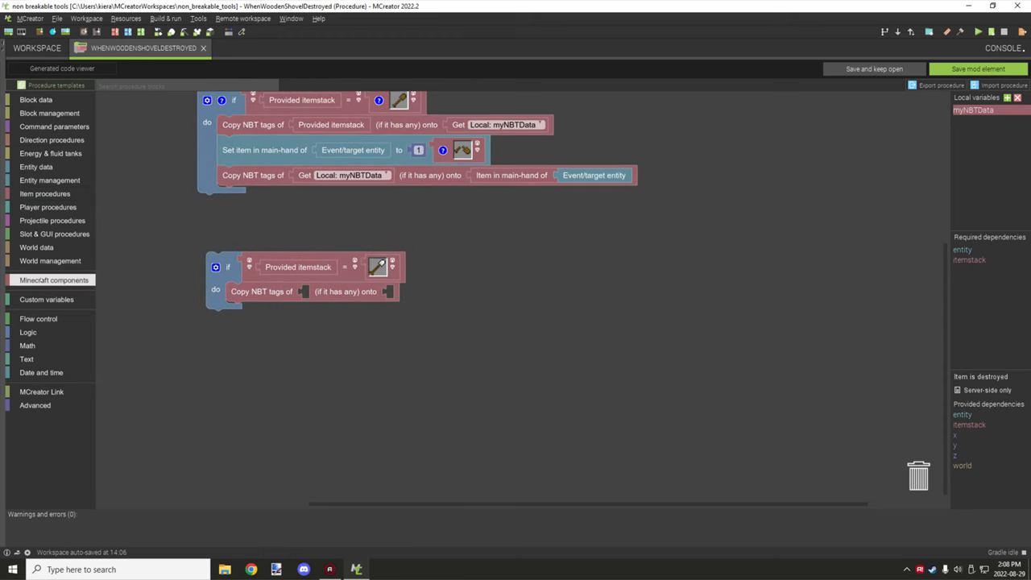
pyautogui.click(55, 281)
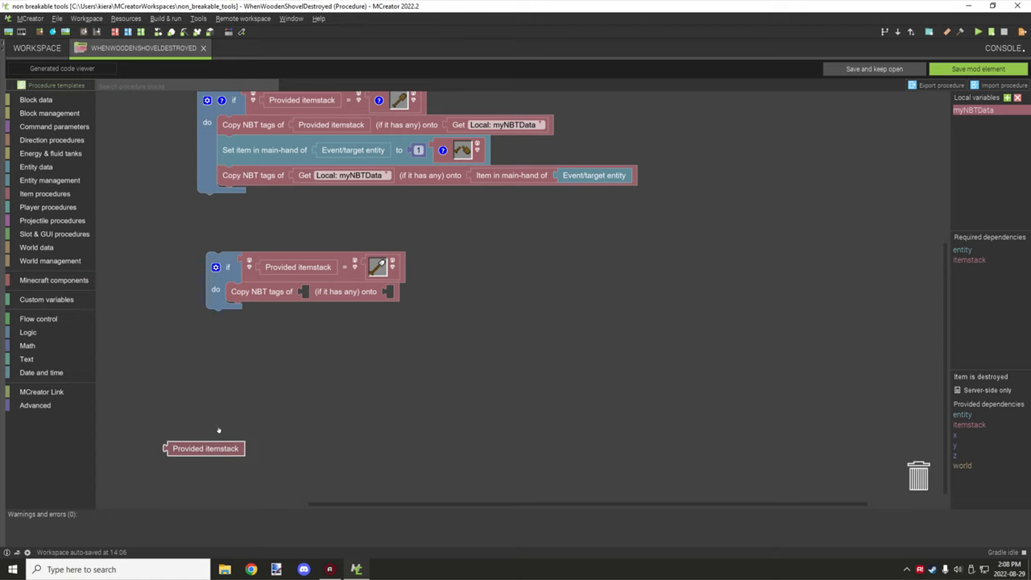
pyautogui.moveTo(205, 448); pyautogui.dragTo(322, 291)
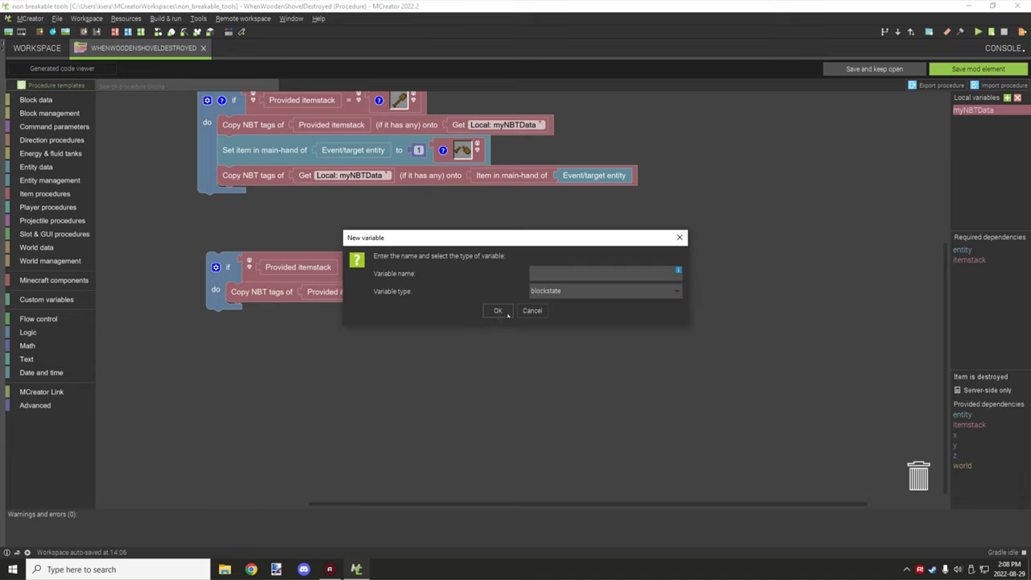
# - Create an itemstack local variable named MyStack
pyautogui.click(599, 290)
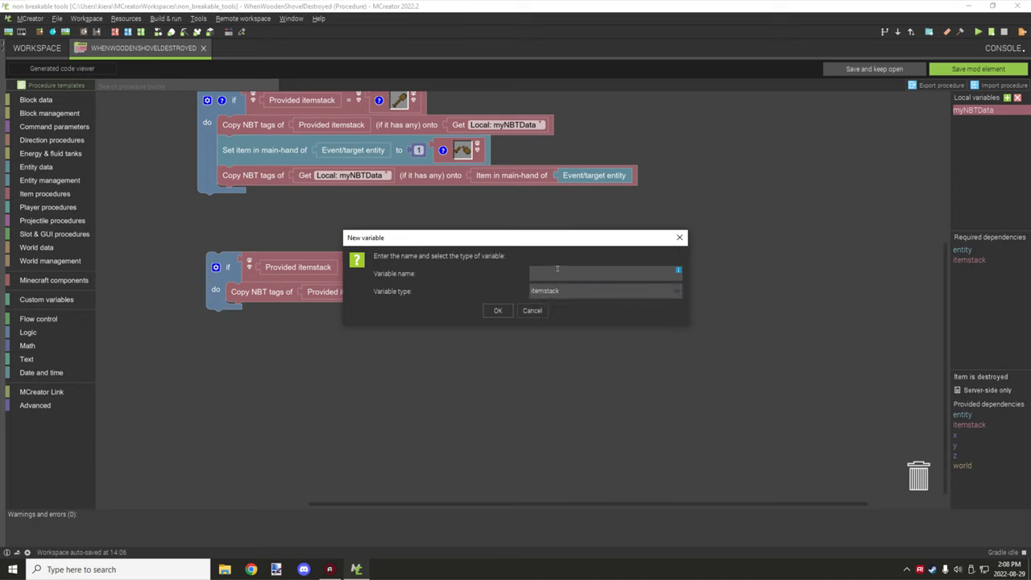
pyautogui.write('MyStack')
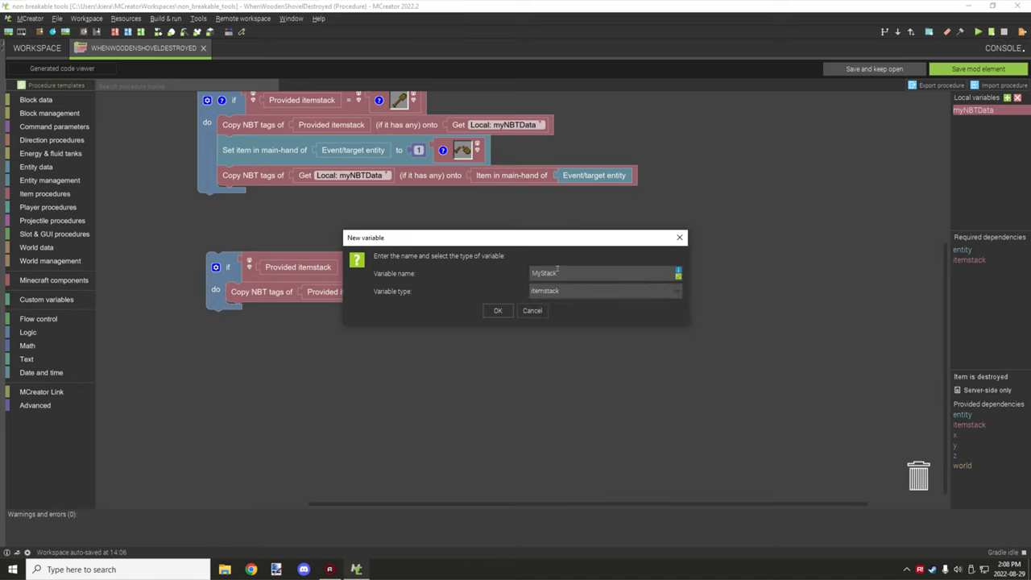
pyautogui.click(496, 309)
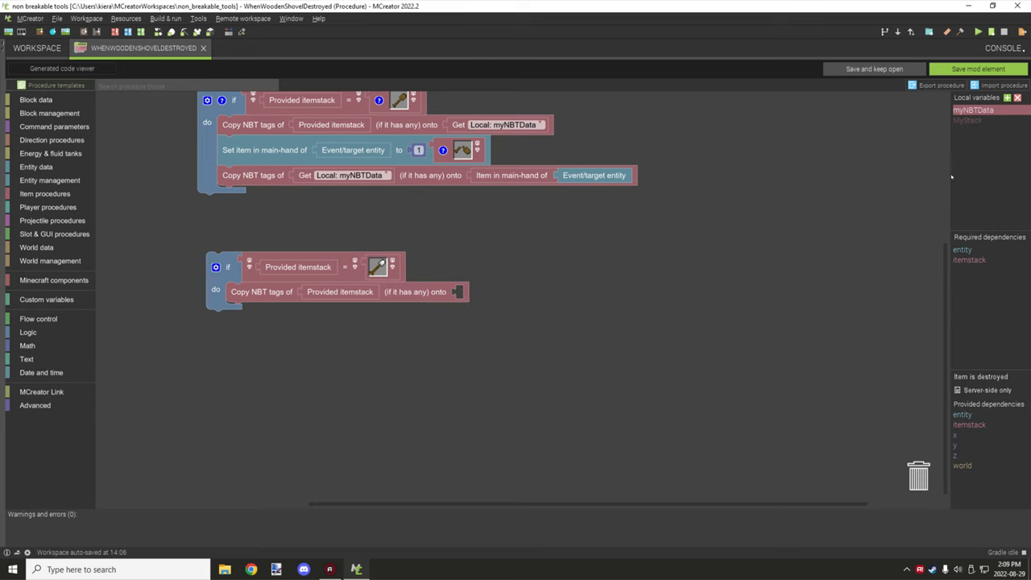
pyautogui.moveTo(55, 280)
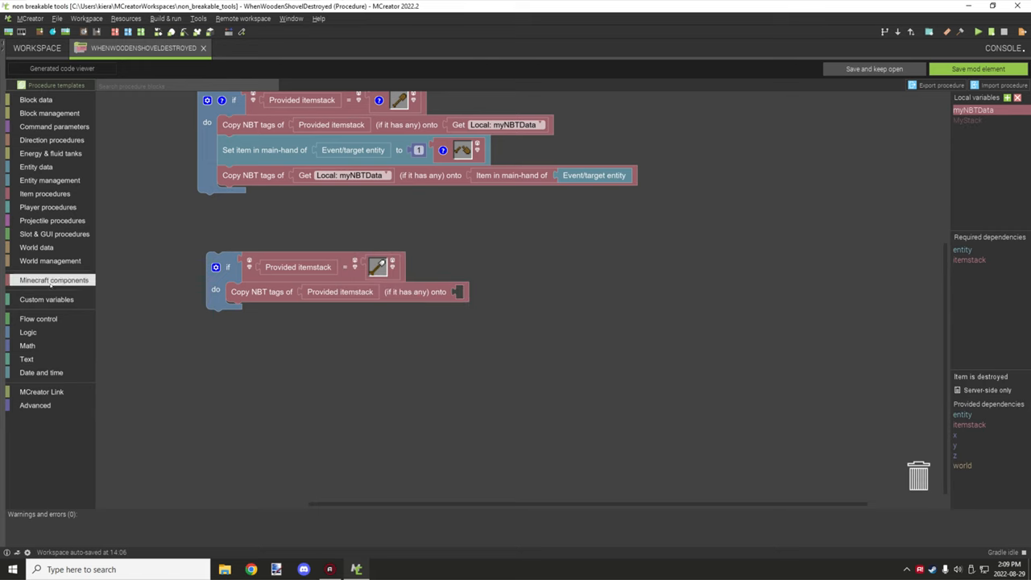
# - Make the Copy NBT tags block copy onto Get Local MyStack
pyautogui.click(45, 298)
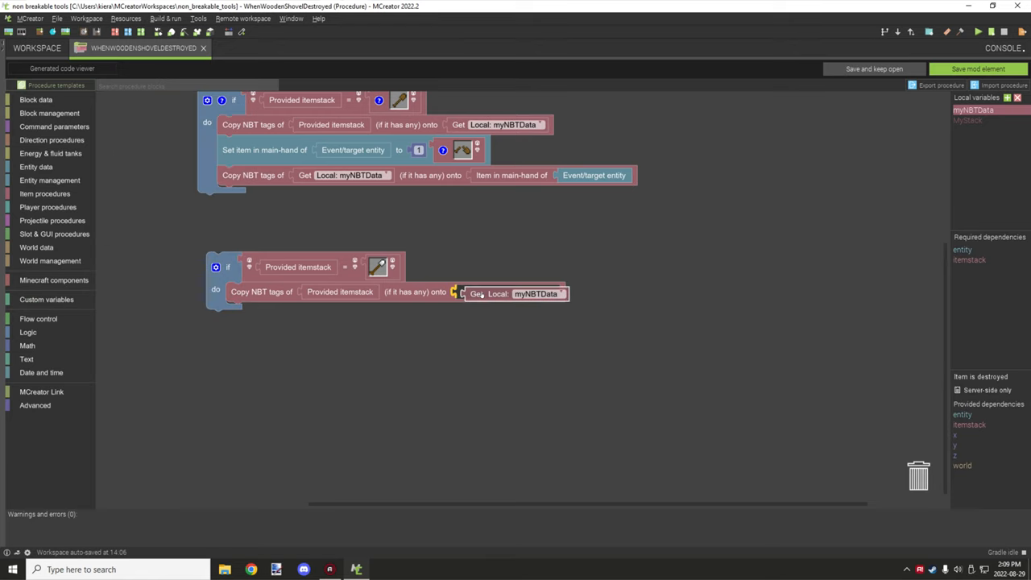
pyautogui.click(535, 293)
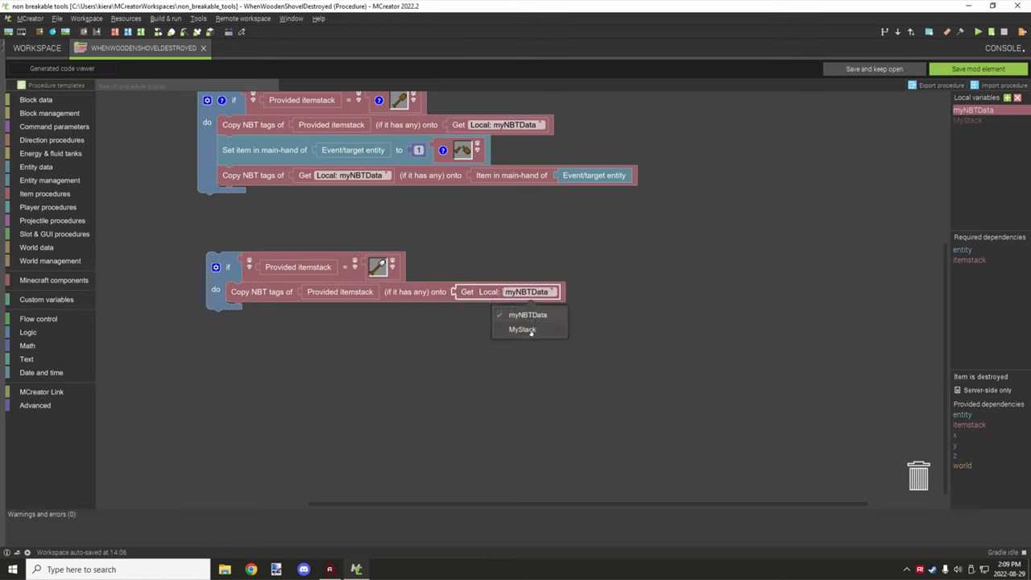
pyautogui.click(521, 329)
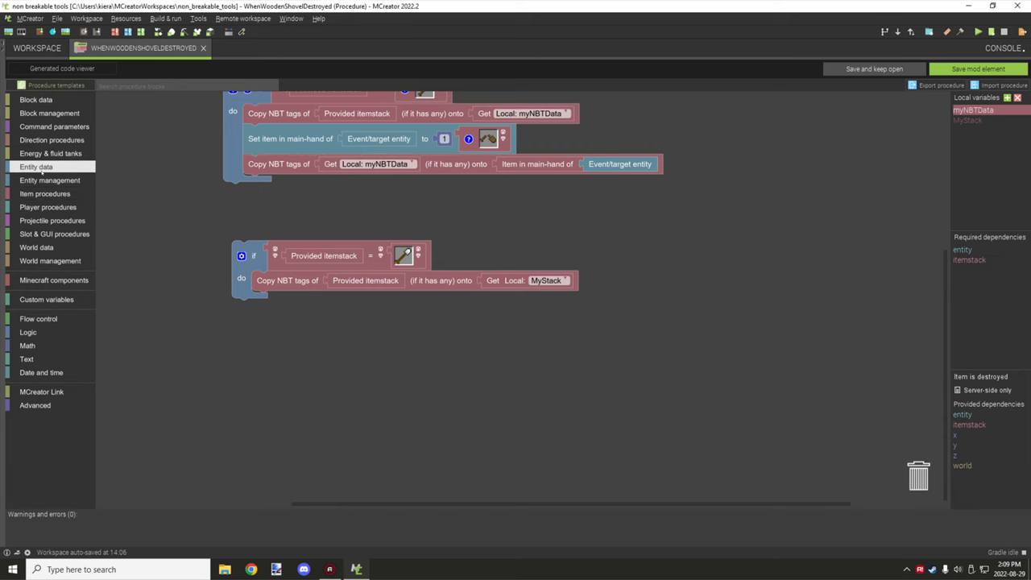
# - Add a Set item in main-hand of Event/target entity block inside the second if
pyautogui.click(50, 180)
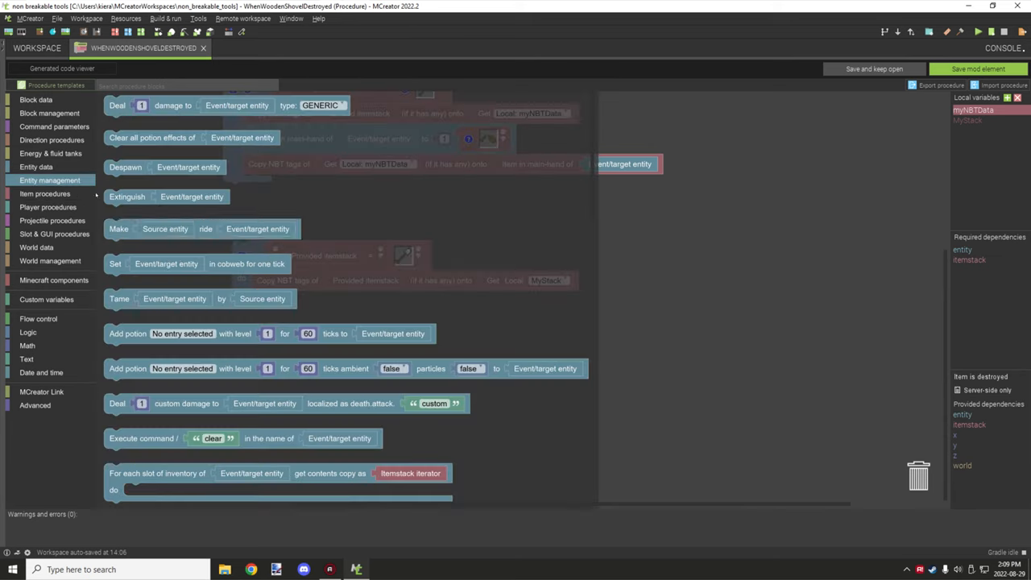
pyautogui.scroll(-3)
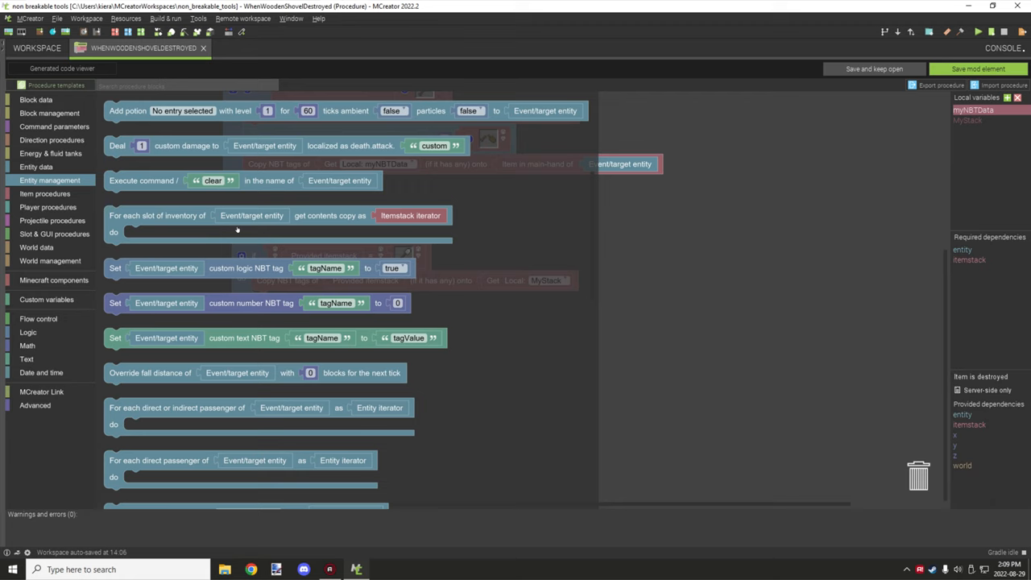
pyautogui.scroll(-3)
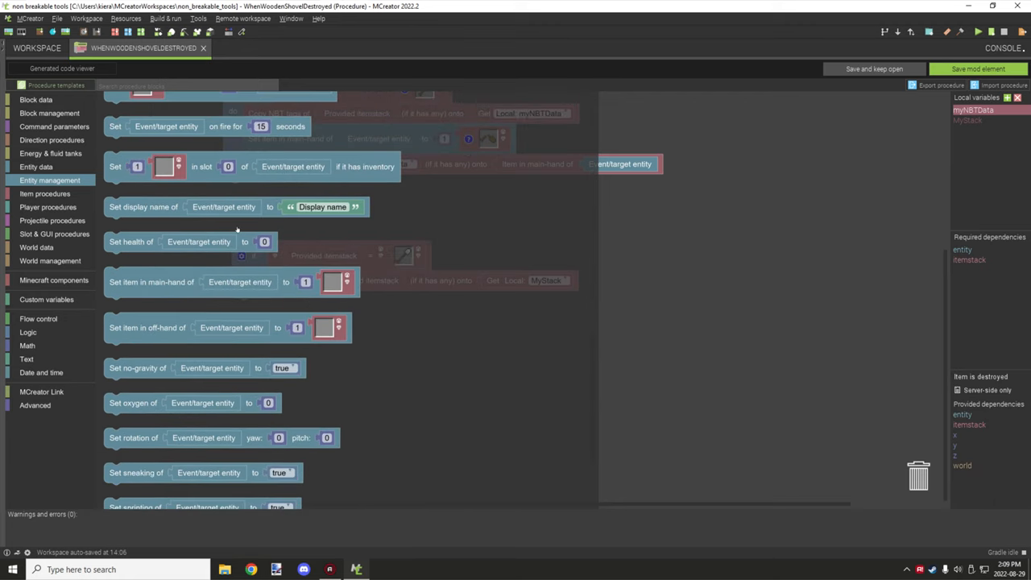
pyautogui.click(151, 280)
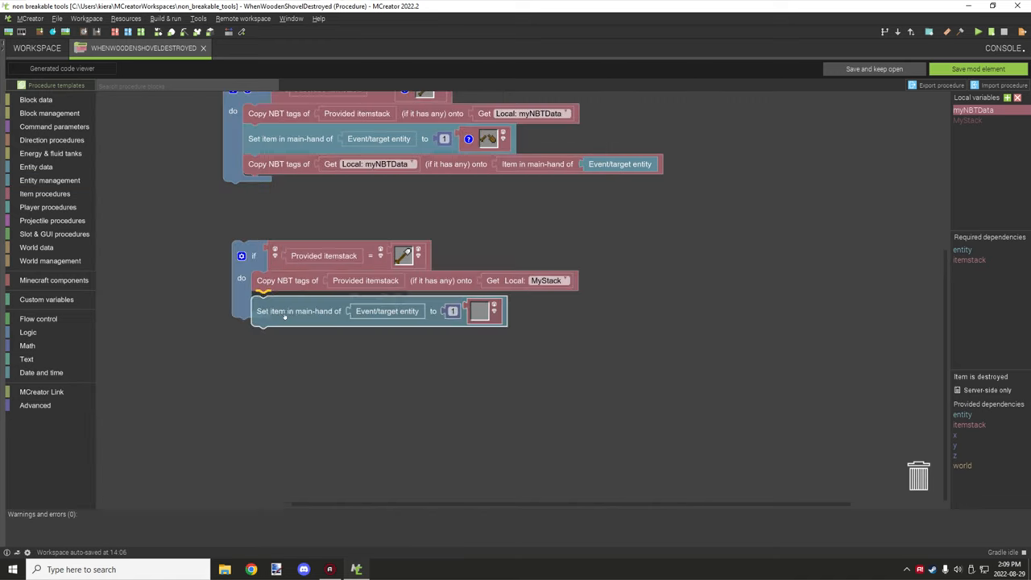
pyautogui.click(479, 311)
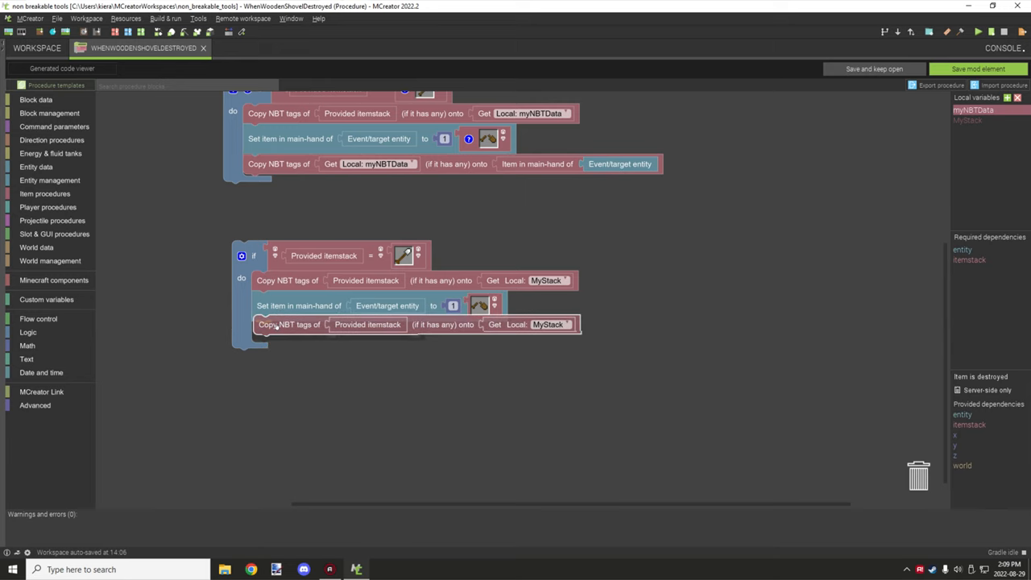
# - Bring up options on the last Copy NBT block to redirect it from MyStack onto the main-hand item
pyautogui.rightClick(364, 364)
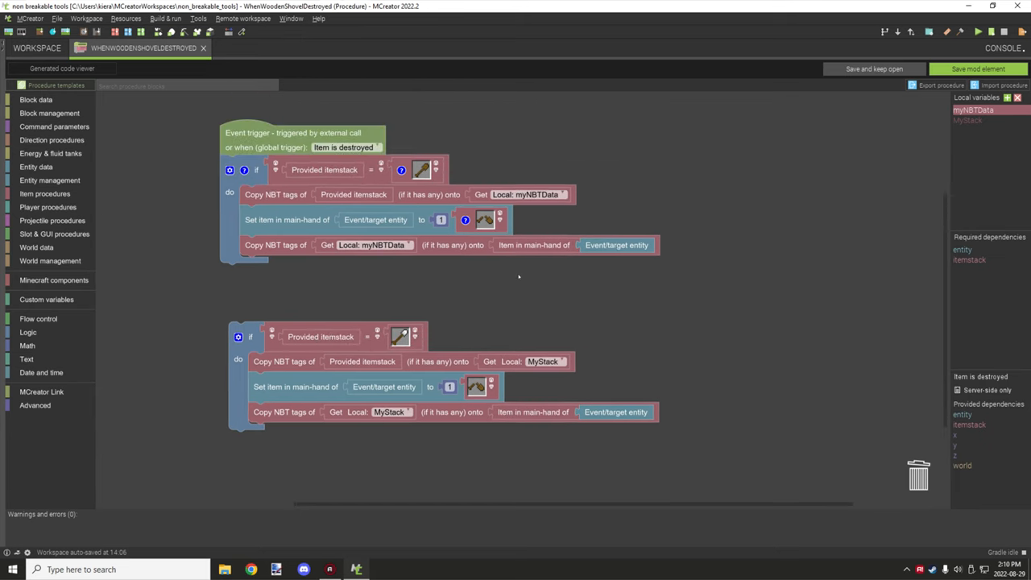
pyautogui.moveTo(453, 277)
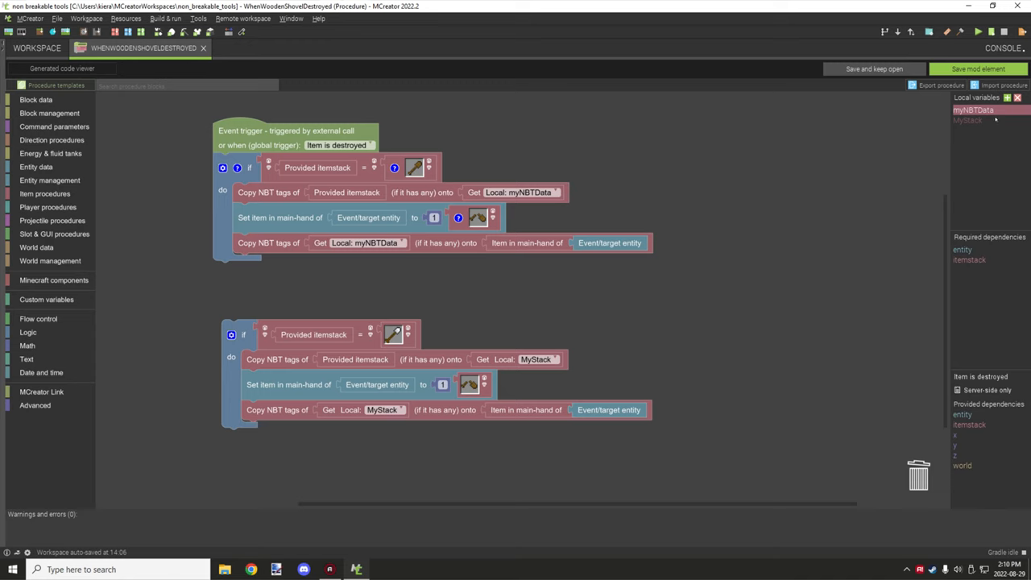
# - Delete the duplicate MyStack if-block group, leaving only the original myNBTData blocks
pyautogui.click(1018, 98)
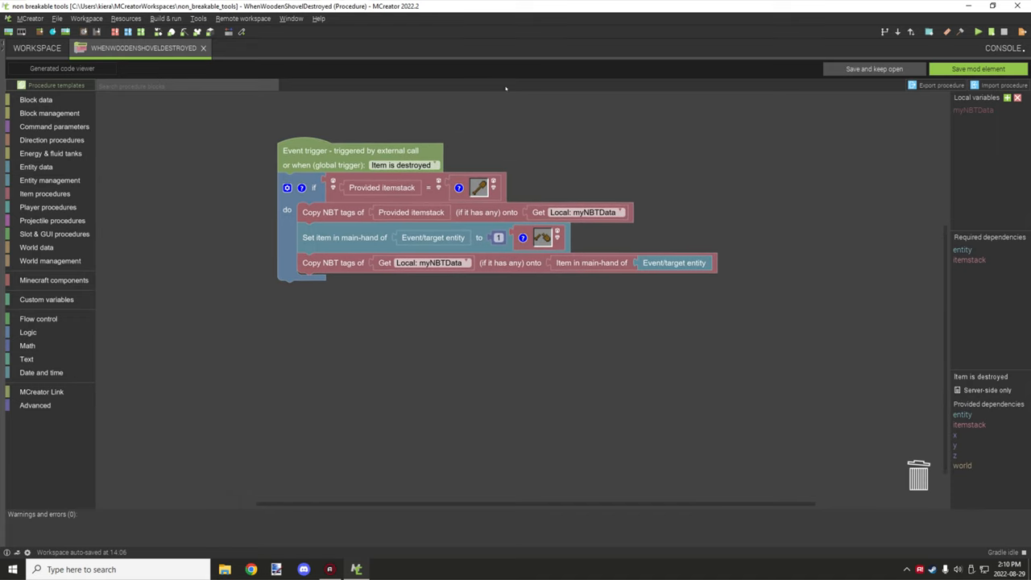
pyautogui.moveTo(576, 141)
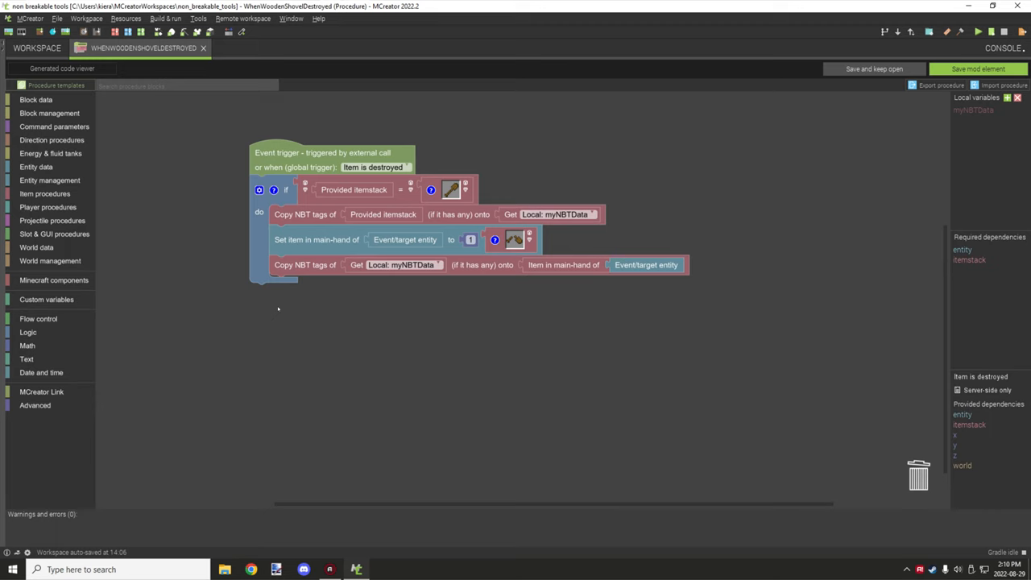
pyautogui.moveTo(316, 334)
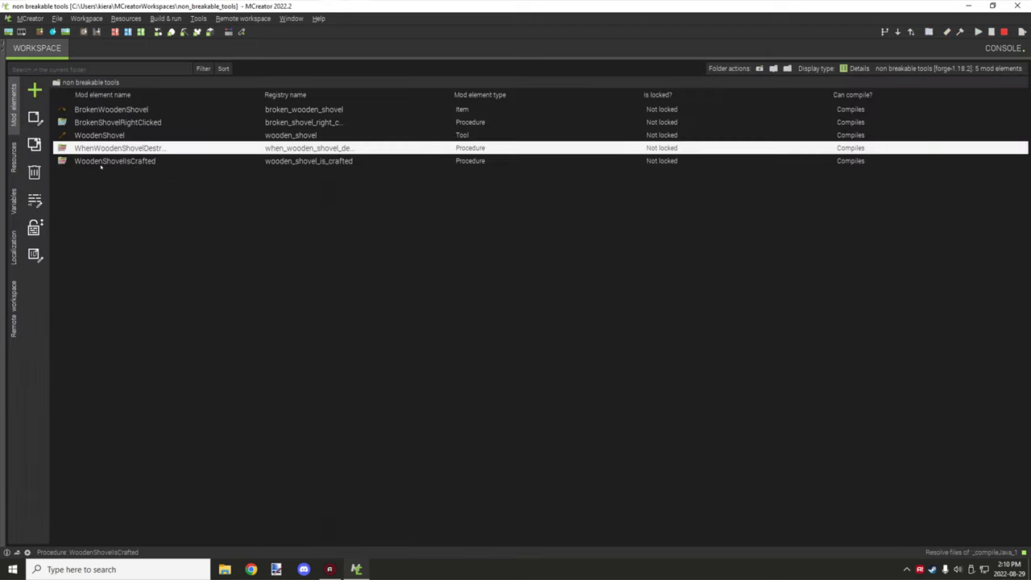
pyautogui.doubleClick(114, 161)
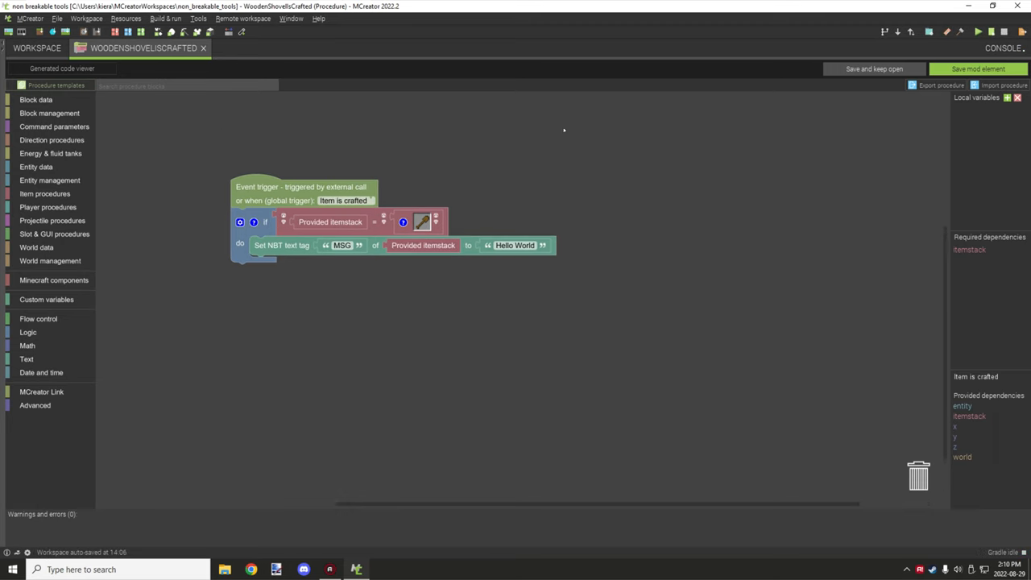
pyautogui.moveTo(303, 187); pyautogui.dragTo(282, 161)
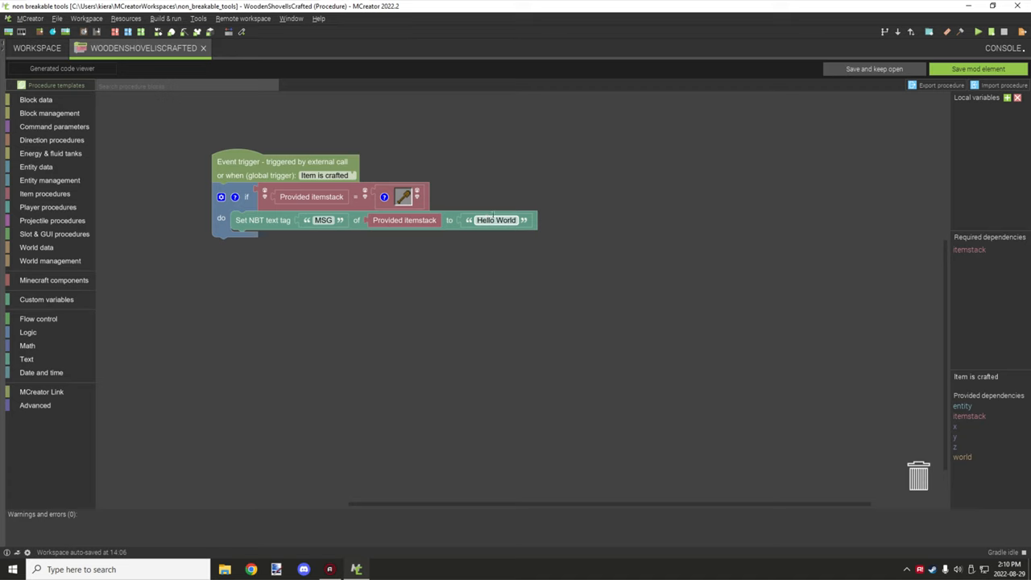
pyautogui.moveTo(496, 219)
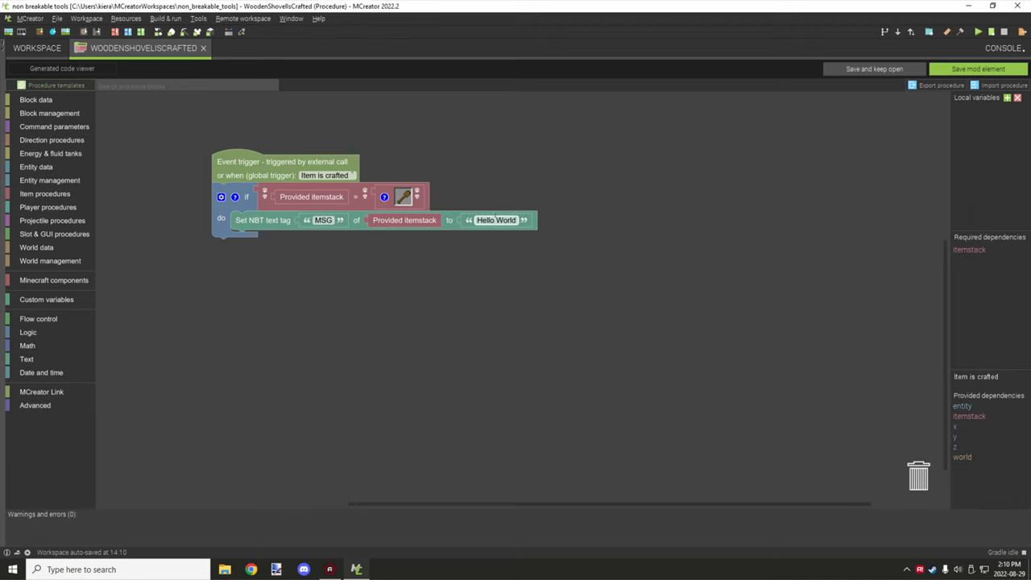
pyautogui.click(36, 48)
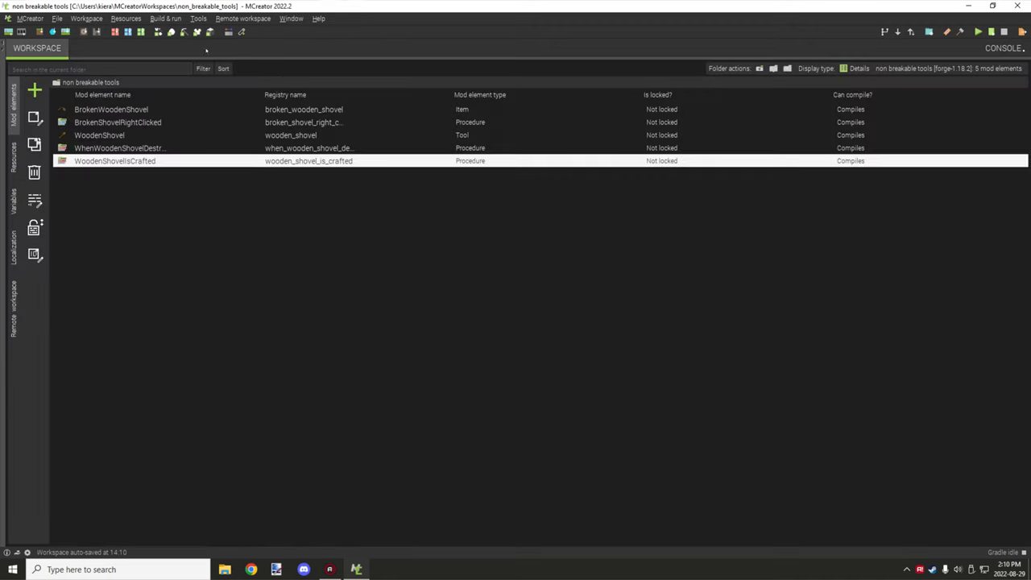
# - Add a new Recipe mod element named WoodenShovelRecipe and create it
pyautogui.doubleClick(117, 123)
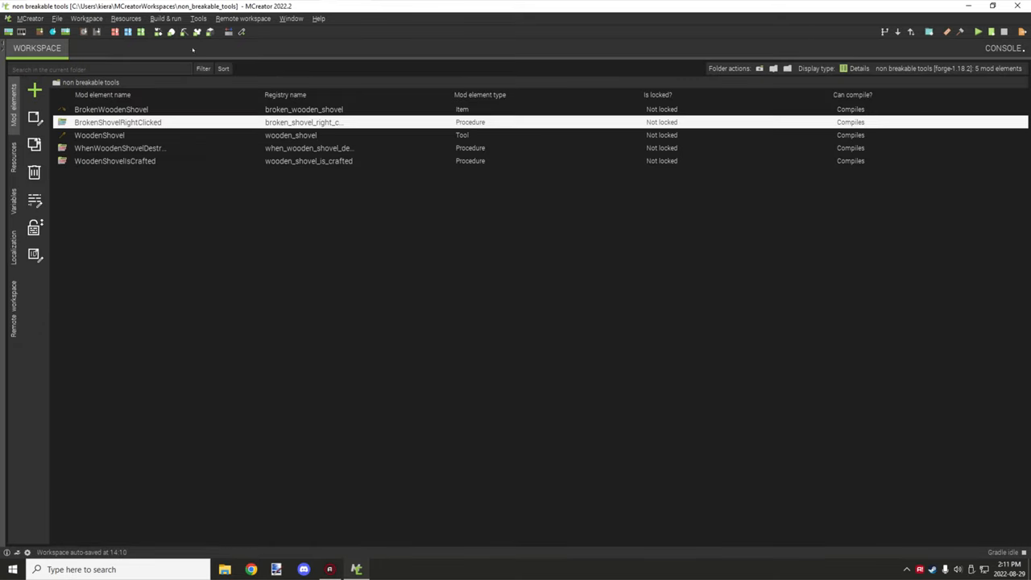
pyautogui.click(35, 90)
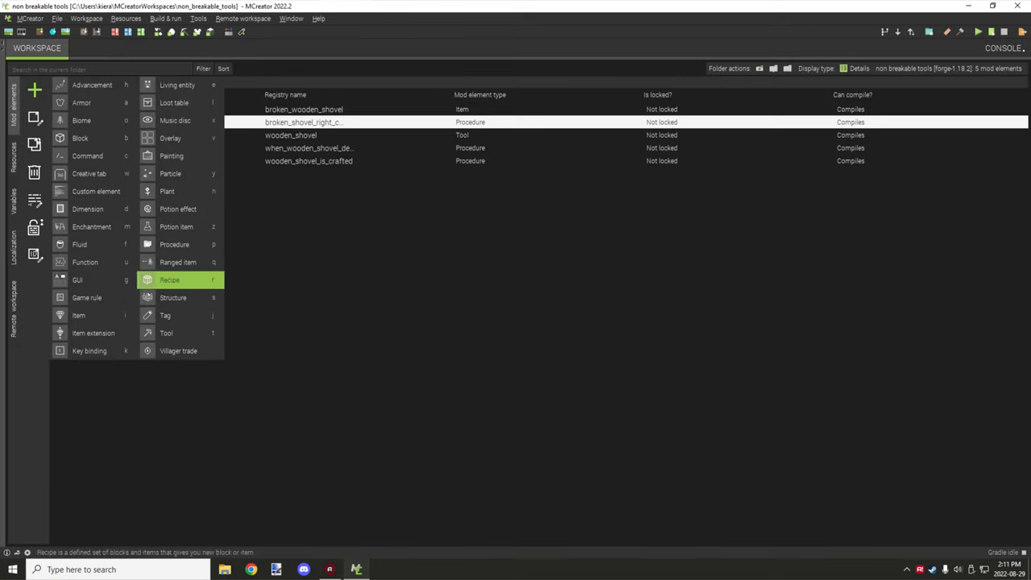
pyautogui.moveTo(77, 314)
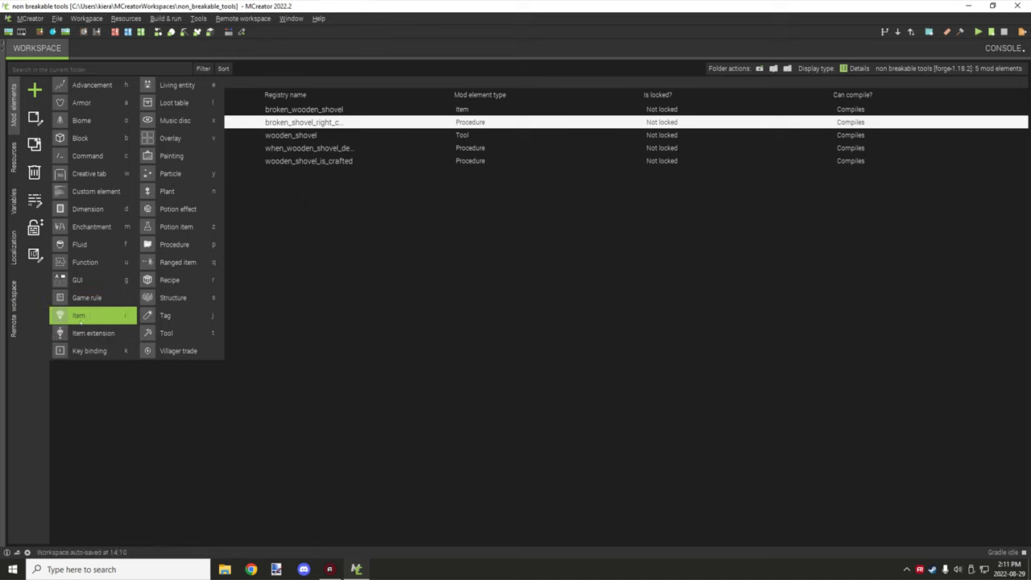
pyautogui.click(169, 280)
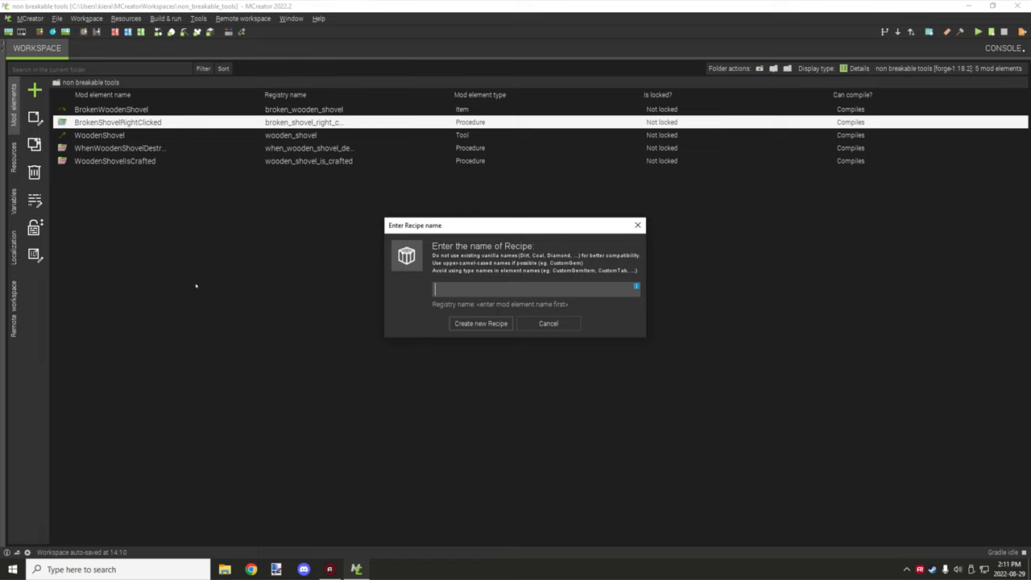
pyautogui.write('WoodenShovel')
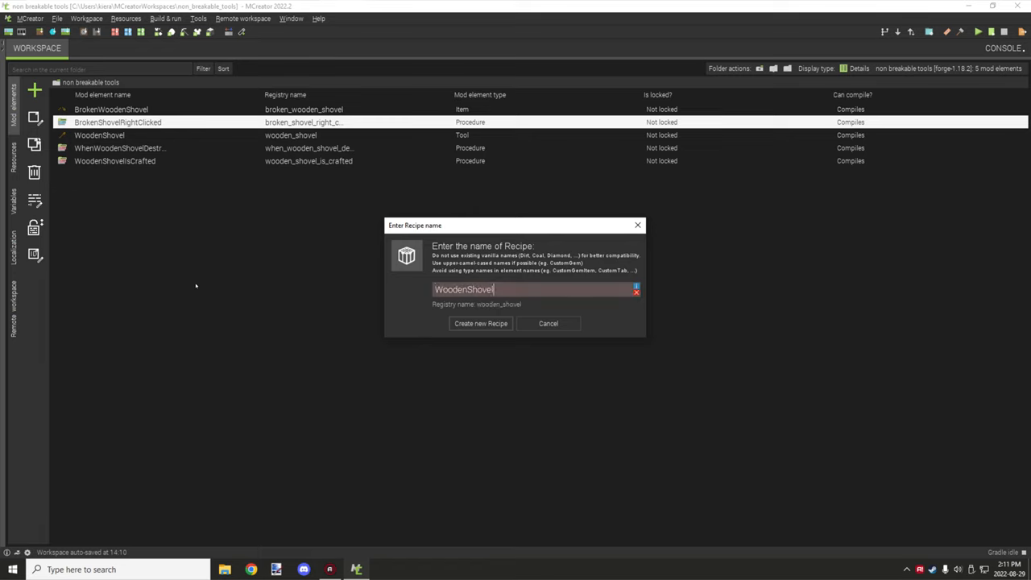
pyautogui.write('Recipe')
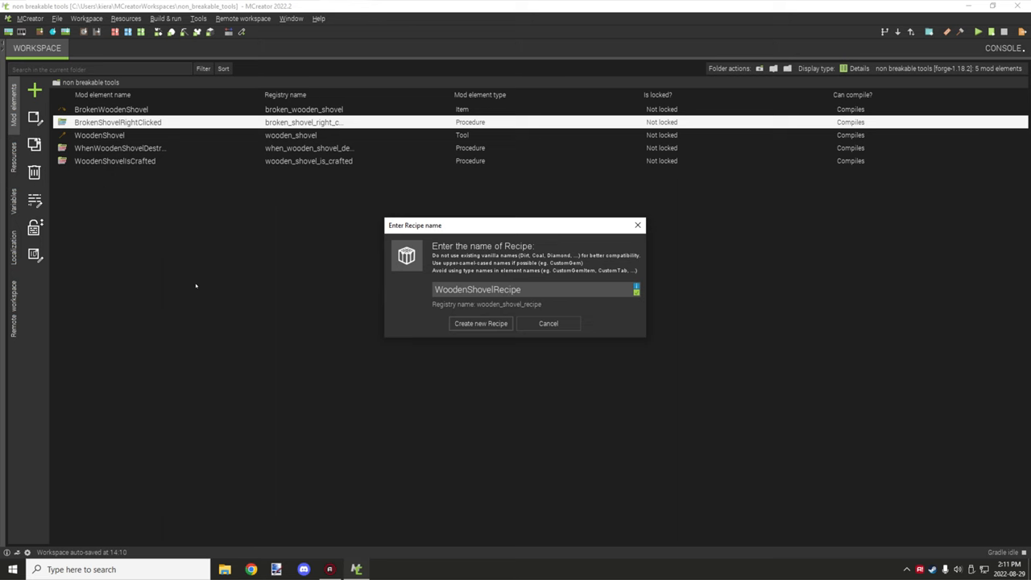
pyautogui.click(480, 322)
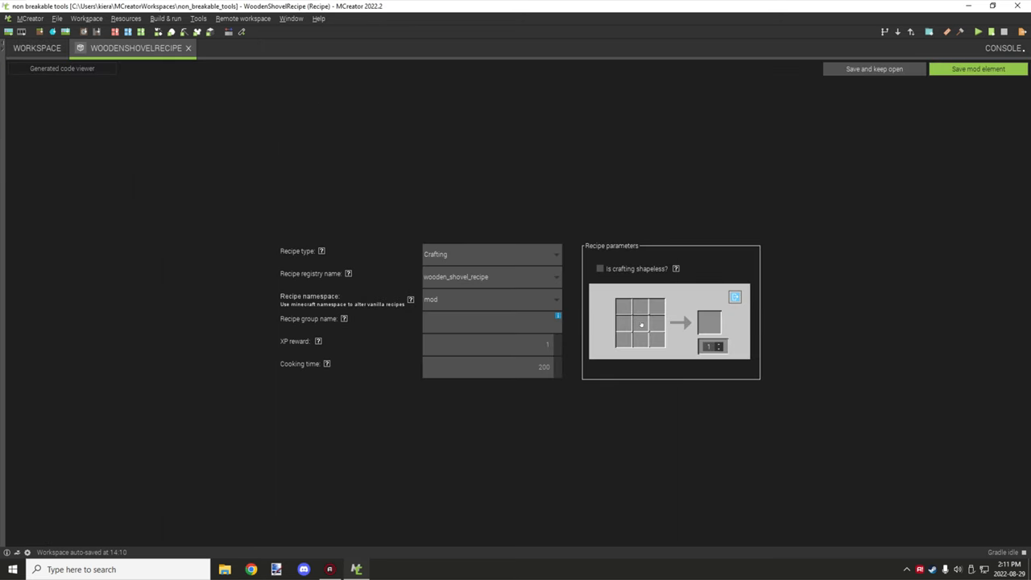
# - Fill the crafting grid slots with the Wooden Shovel item and save the recipe element
pyautogui.click(641, 326)
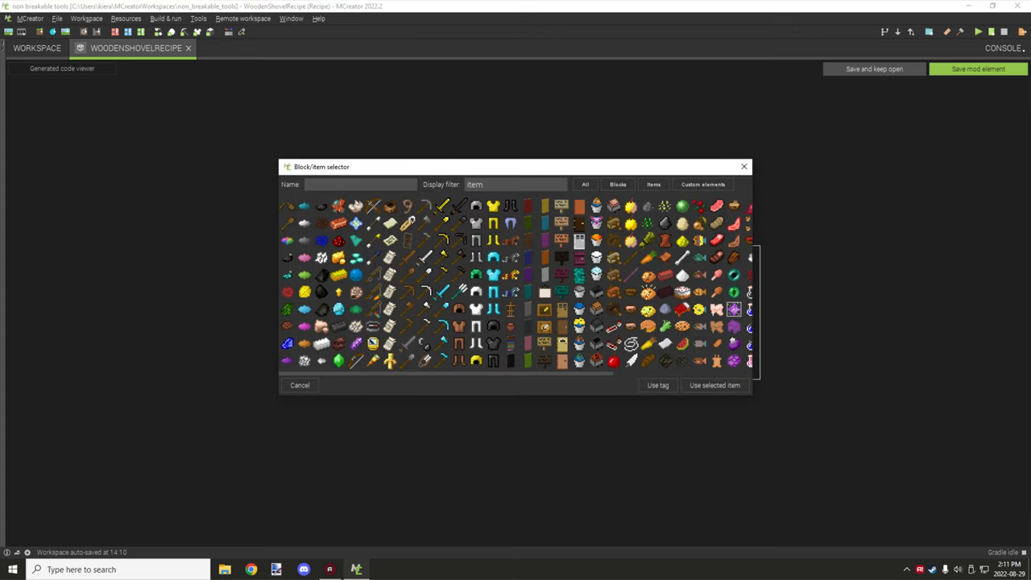
pyautogui.click(406, 274)
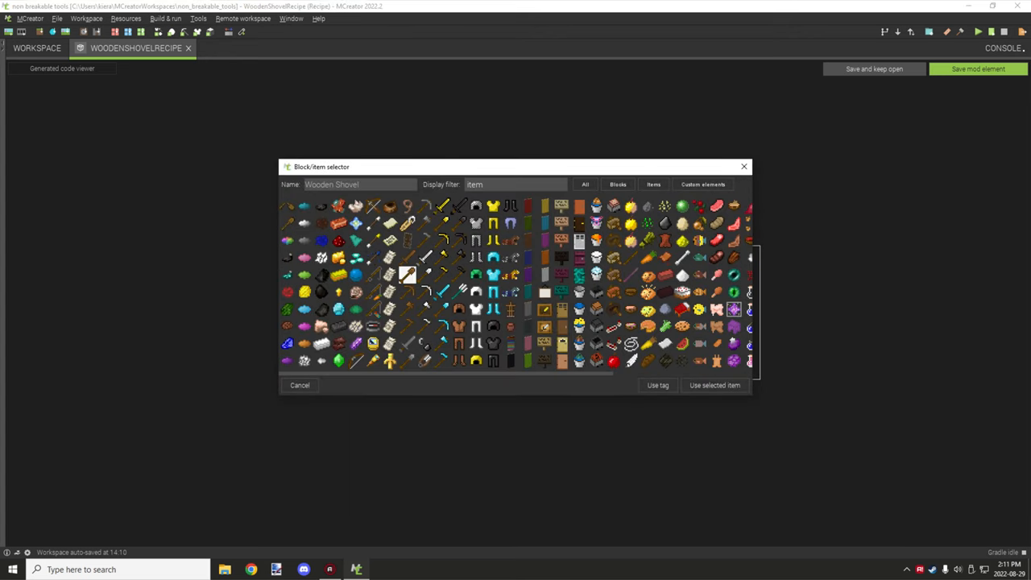
pyautogui.click(657, 385)
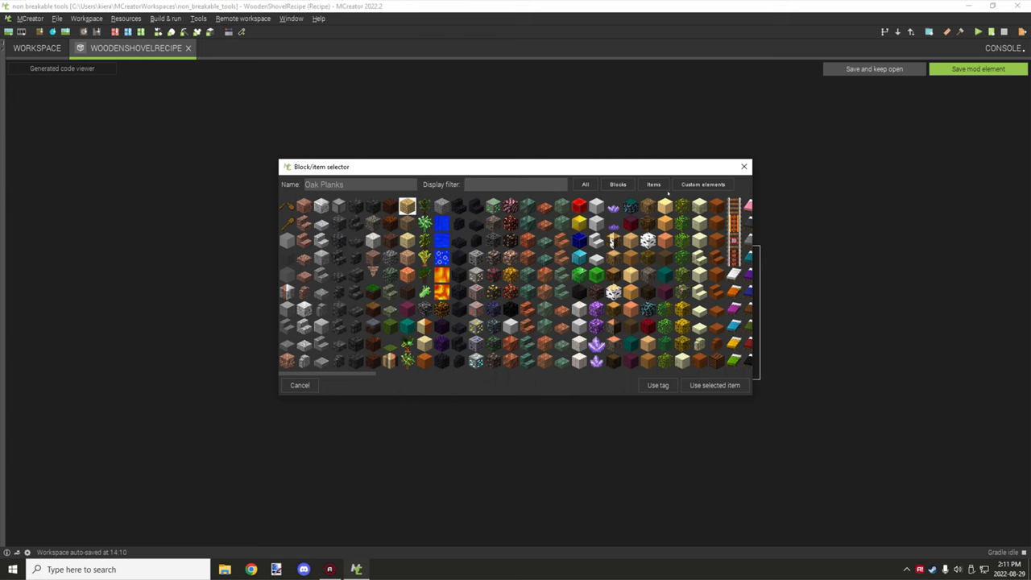
pyautogui.write('item')
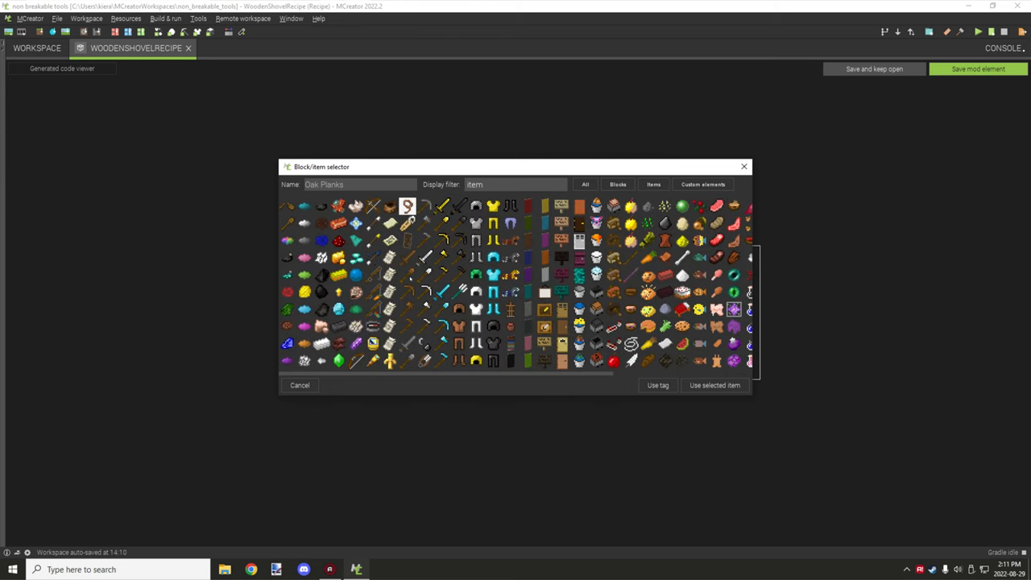
pyautogui.click(713, 385)
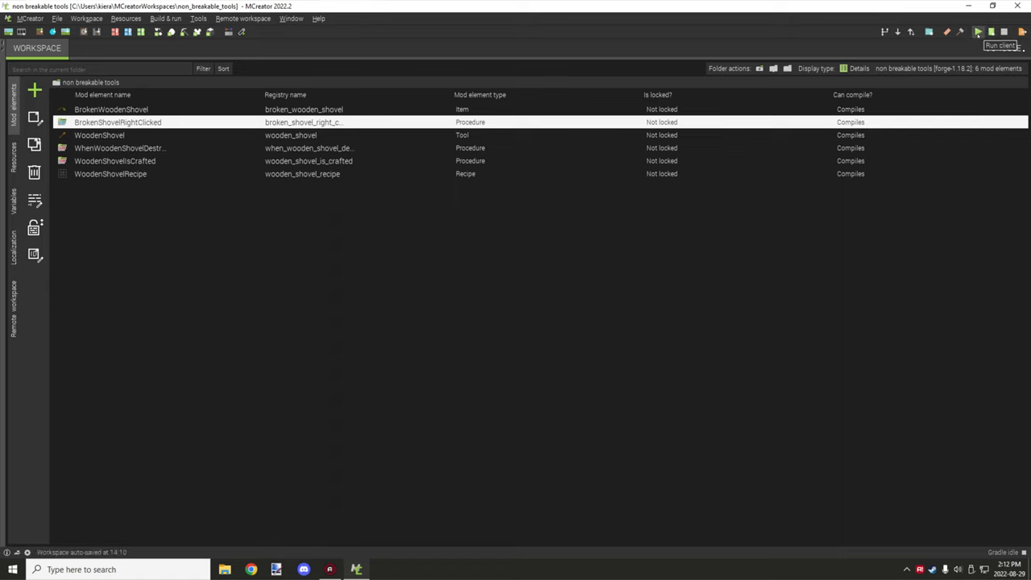
# - Run the client, craft the mod wooden shovel and inspect its NBT in inventory and chest
pyautogui.click(998, 45)
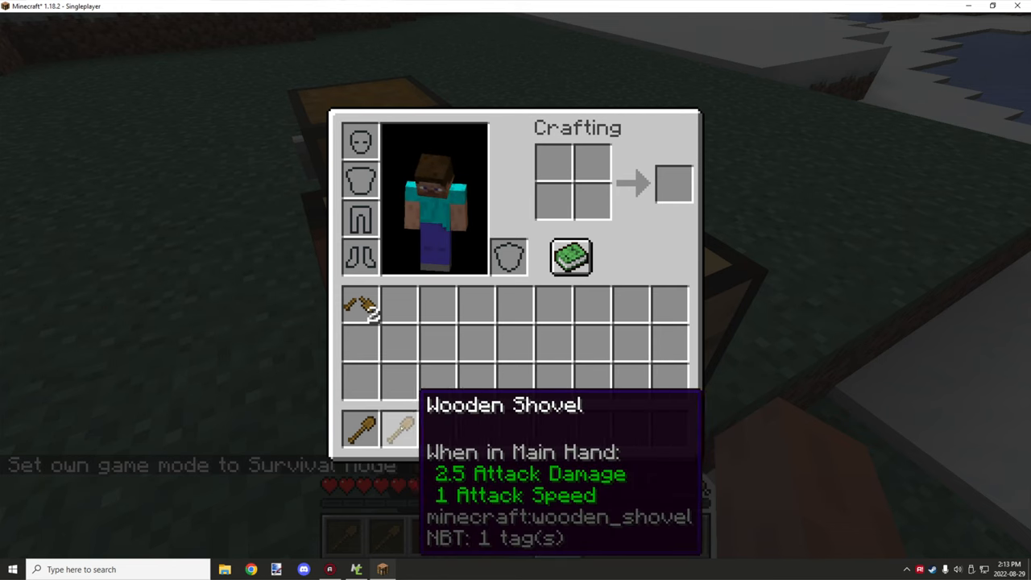
pyautogui.press('Escape')
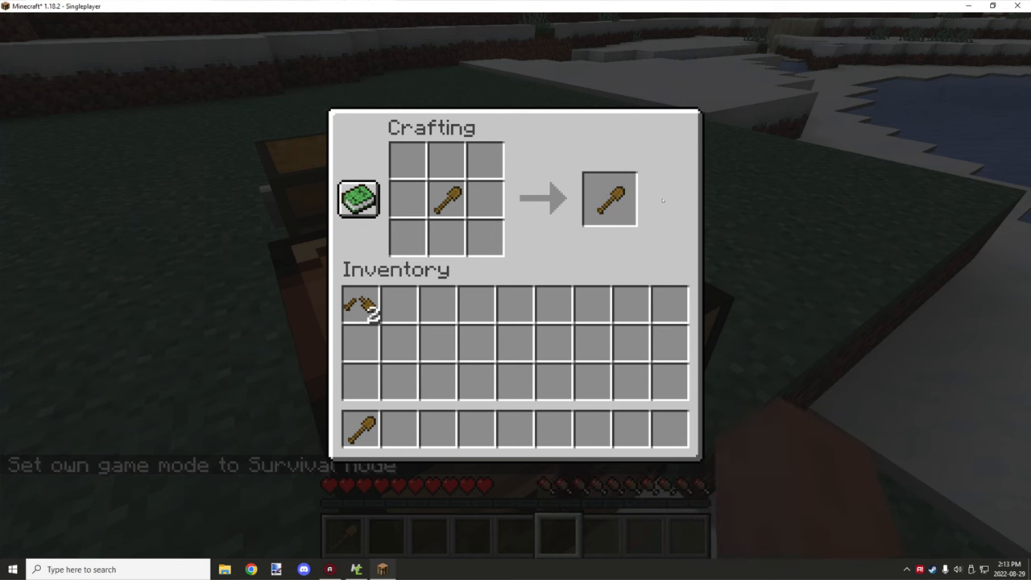
pyautogui.click(608, 200)
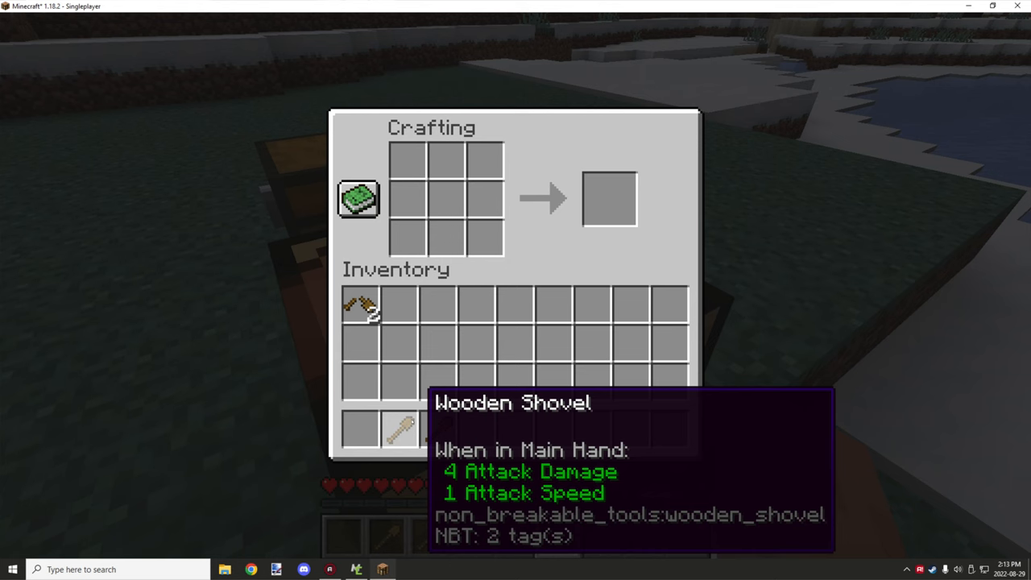
pyautogui.press('Escape')
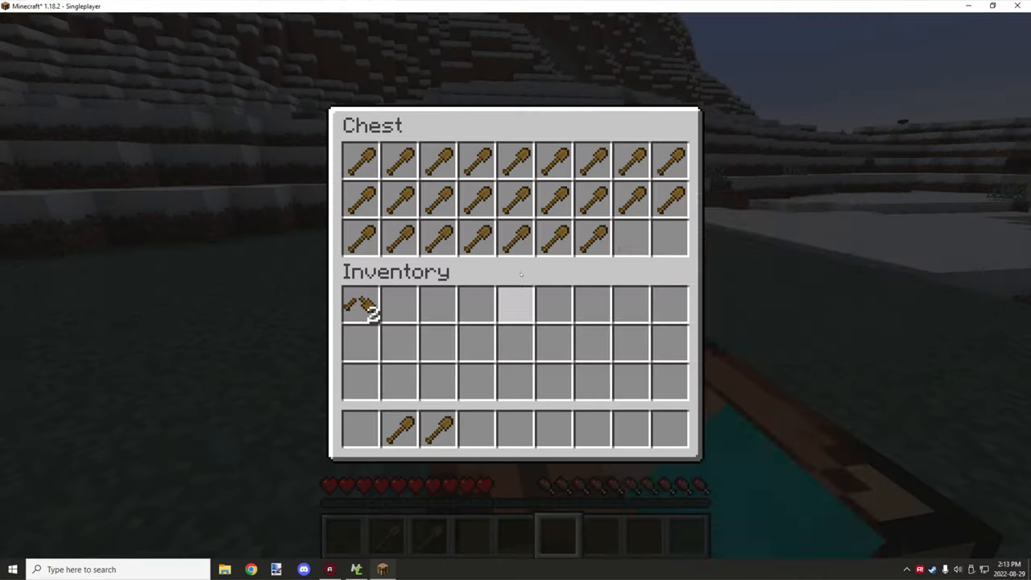
pyautogui.moveTo(477, 237)
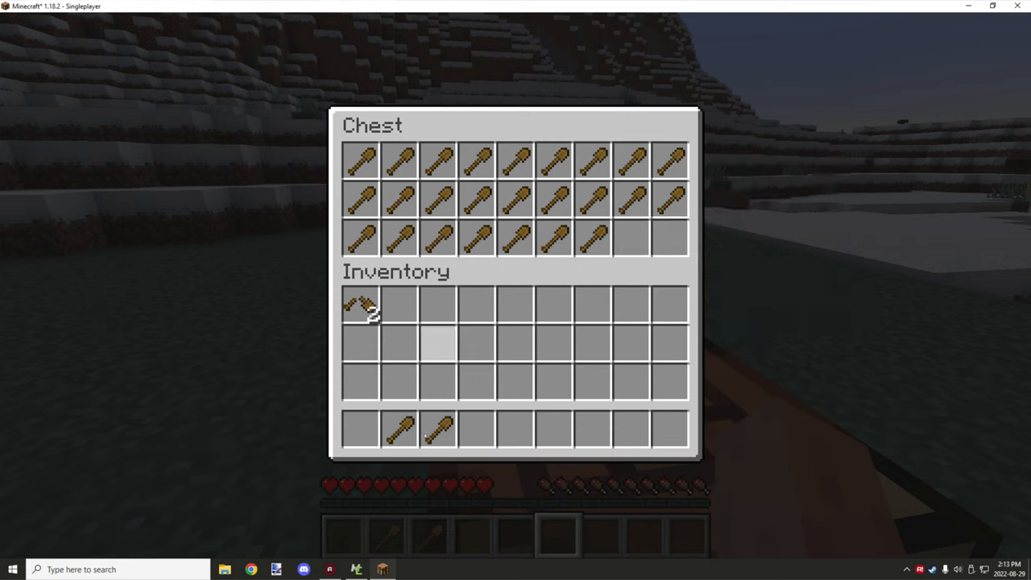
pyautogui.moveTo(476, 196)
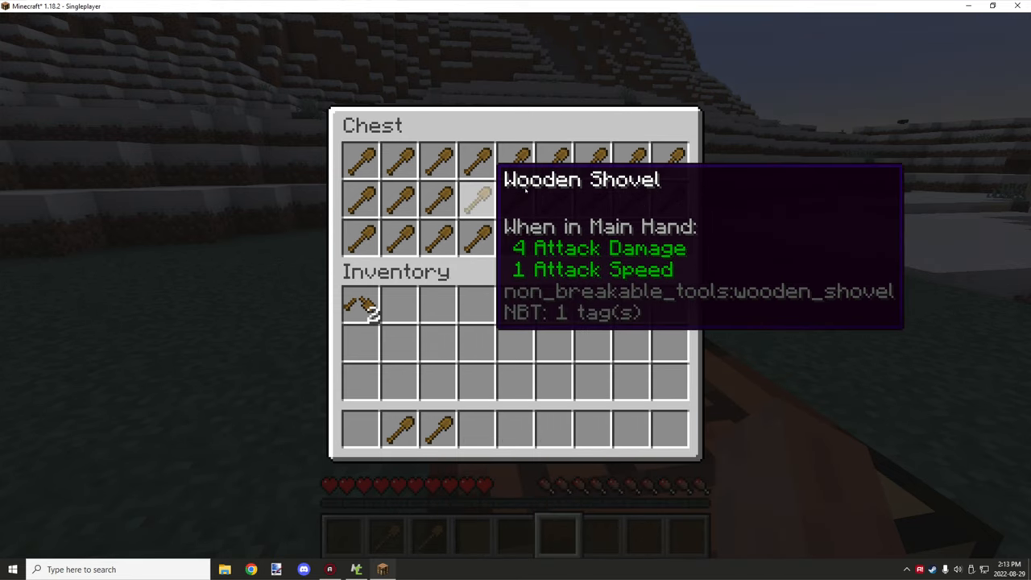
pyautogui.press('Escape')
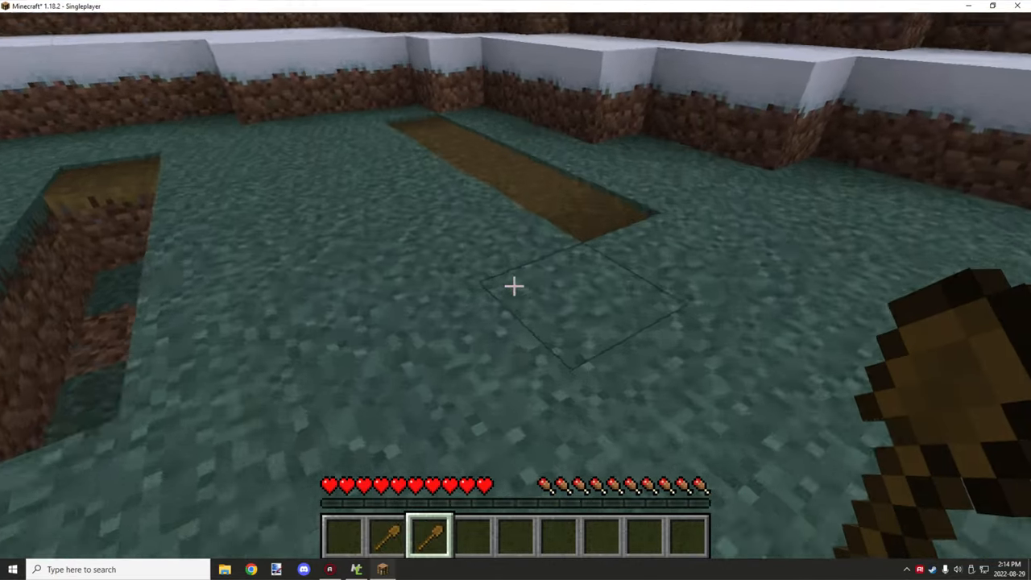
# - Dig grass blocks with the wooden shovel until it breaks into a broken shovel
pyautogui.click(515, 287)
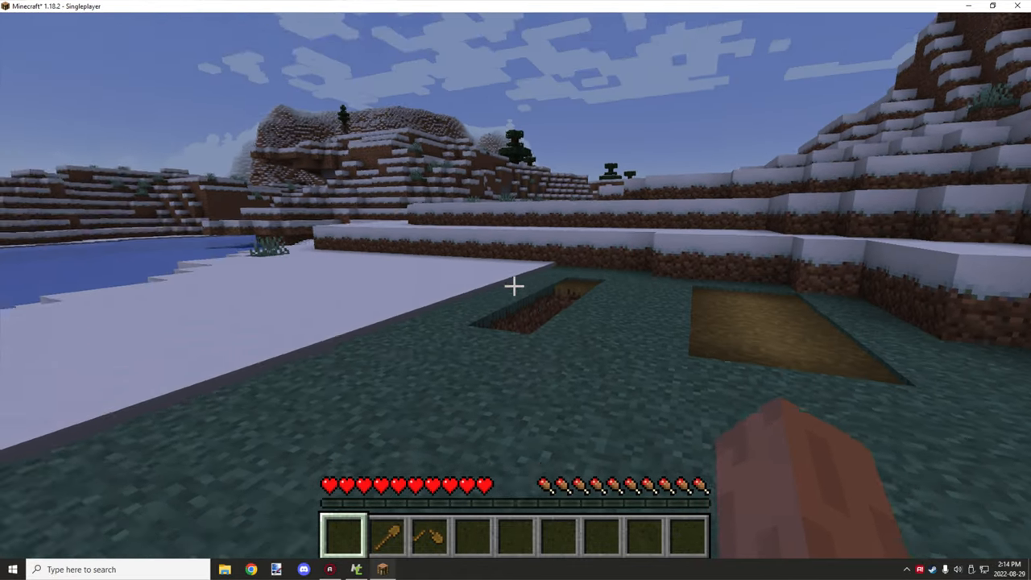
pyautogui.moveTo(515, 290)
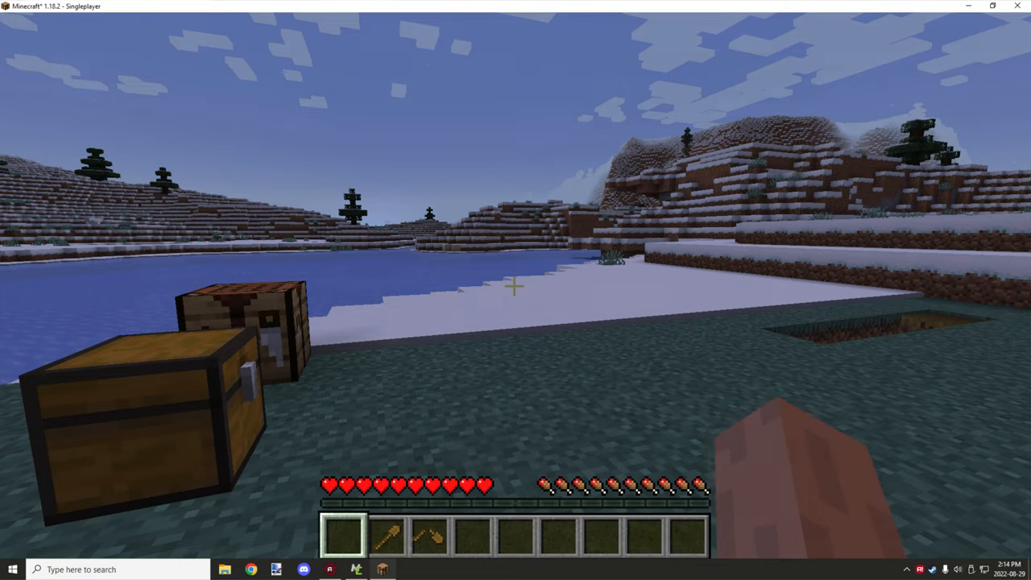